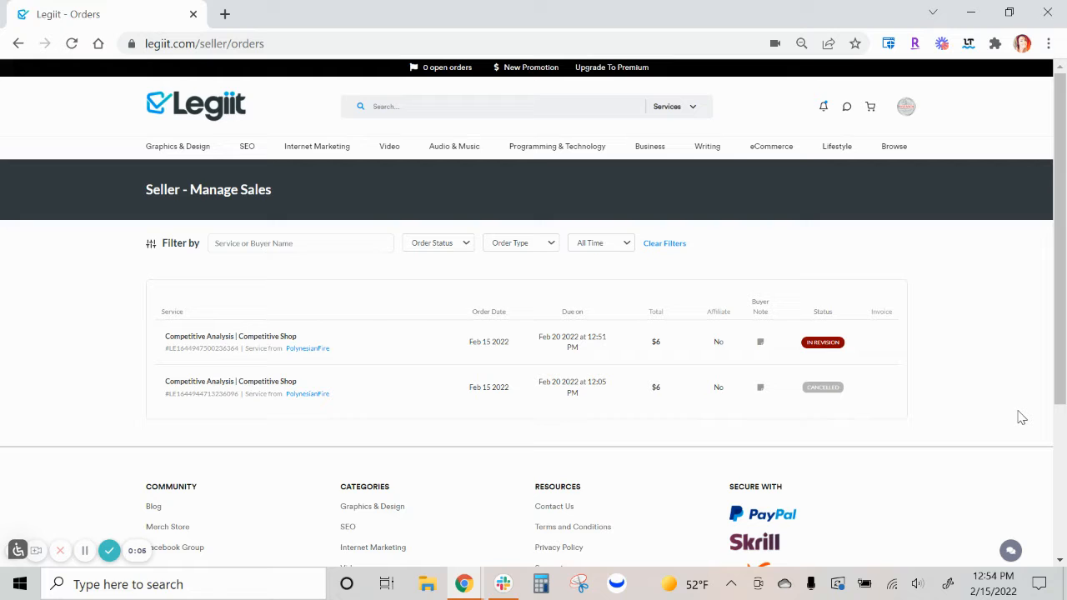
mouse_move(989, 363)
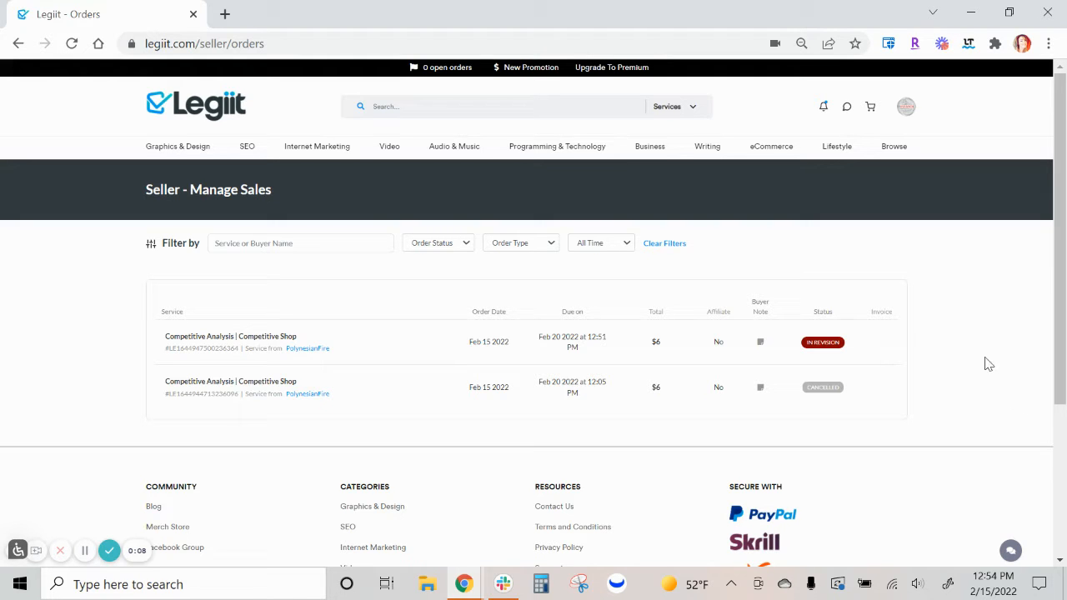
mouse_move(967, 199)
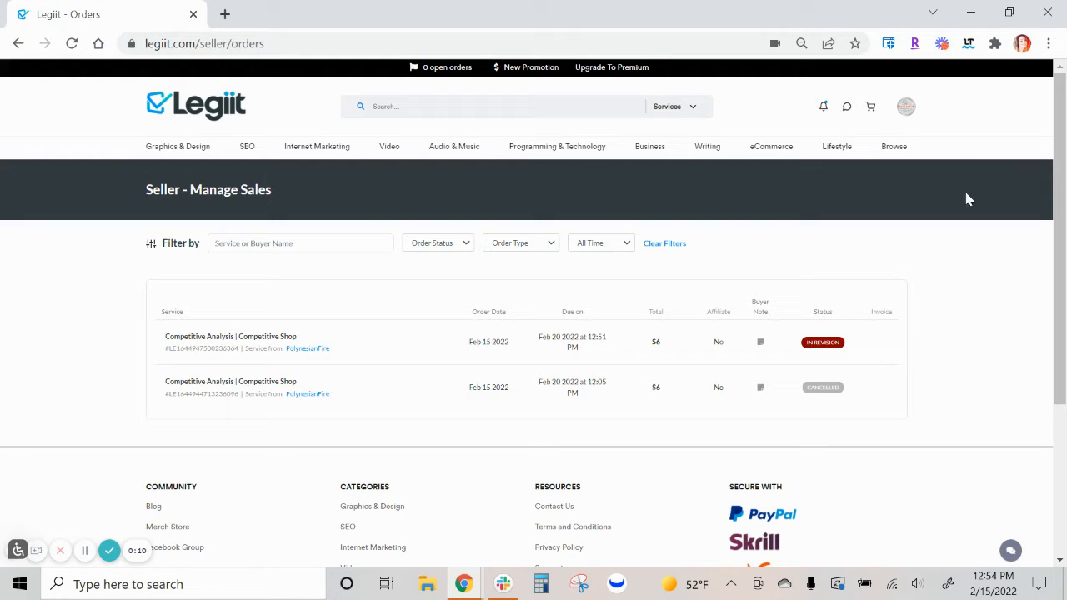
mouse_move(918, 107)
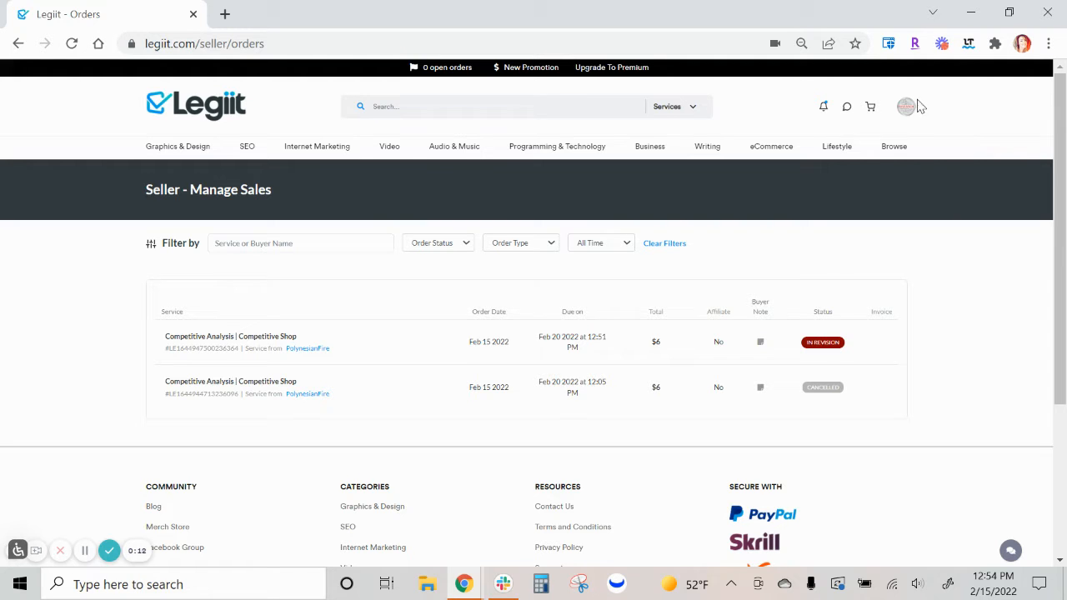
- From the account menu's Selling > Services list, open the Competitive Analysis service for editing
click(905, 105)
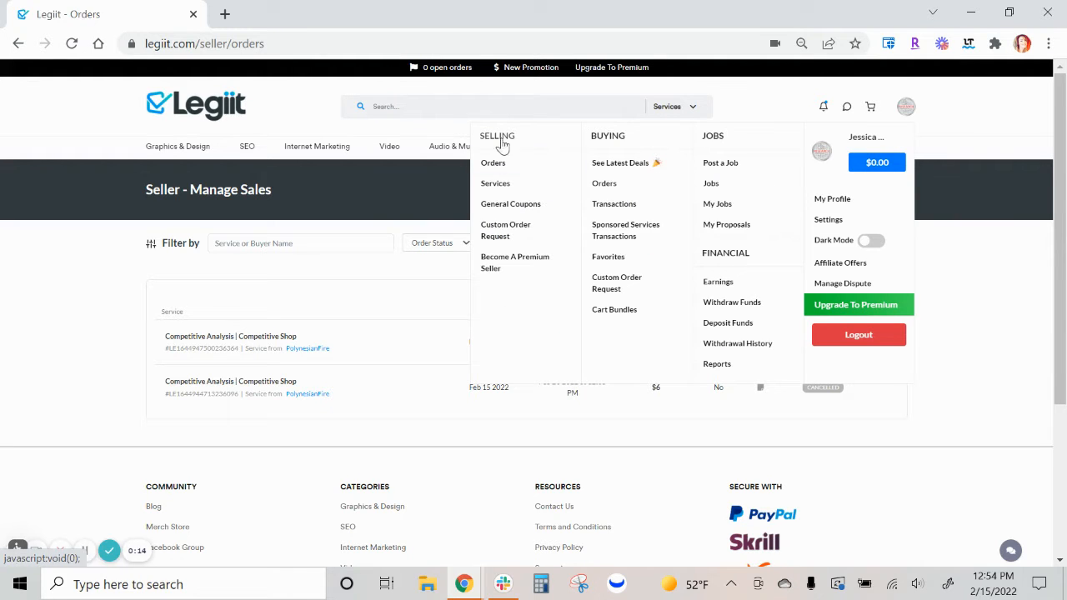
click(495, 184)
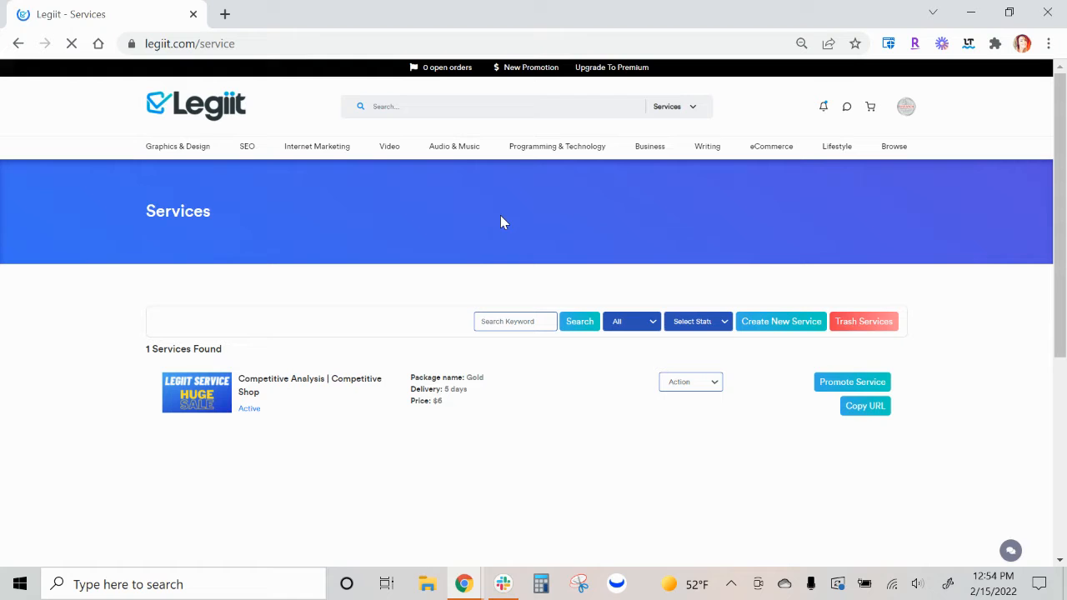
click(906, 106)
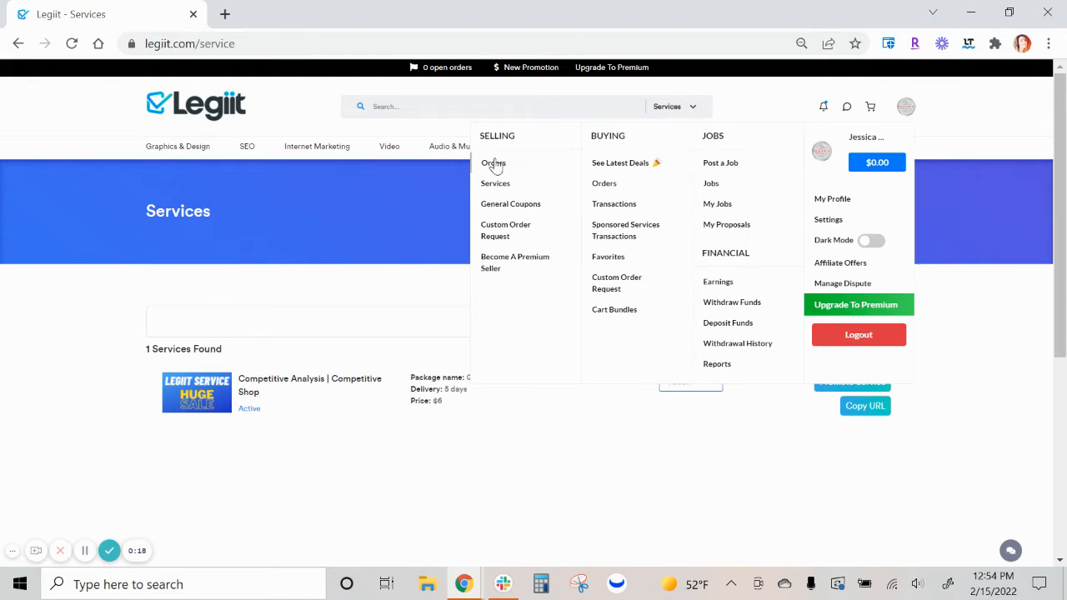
mouse_move(337, 463)
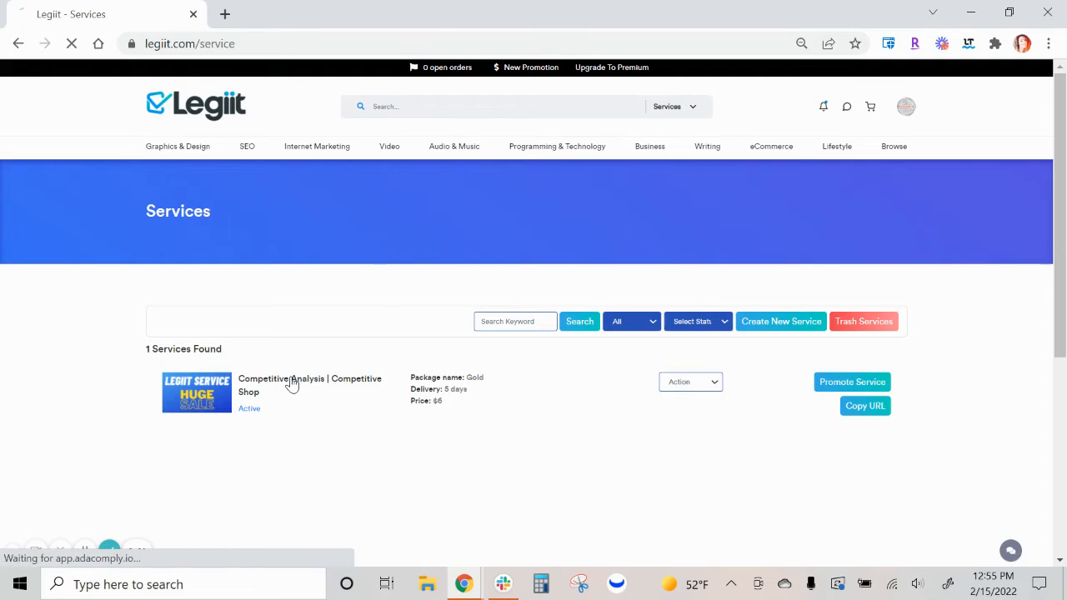
click(310, 385)
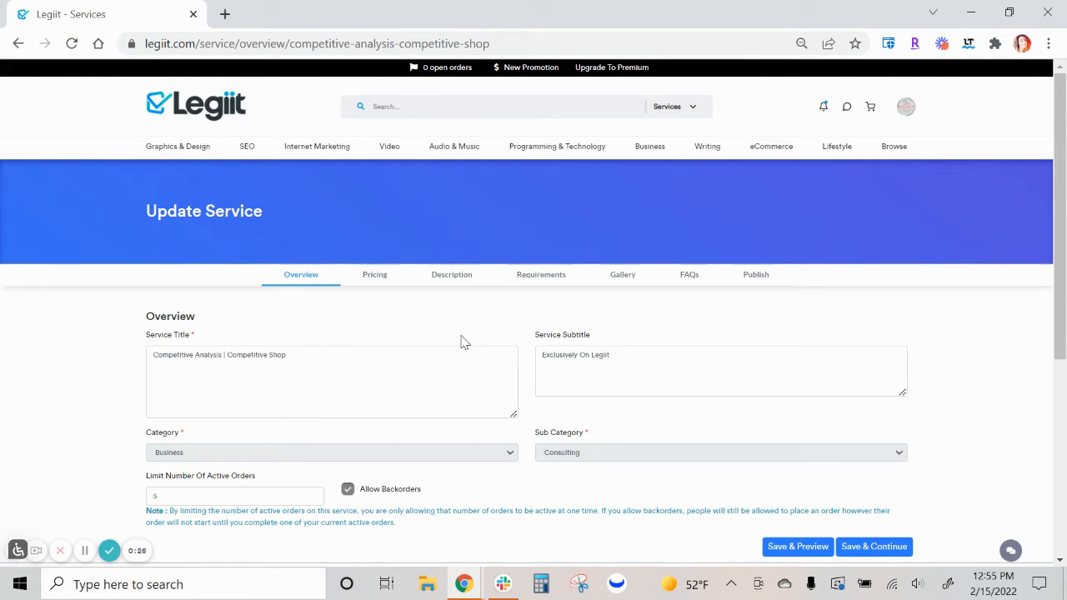
scroll(down, 3)
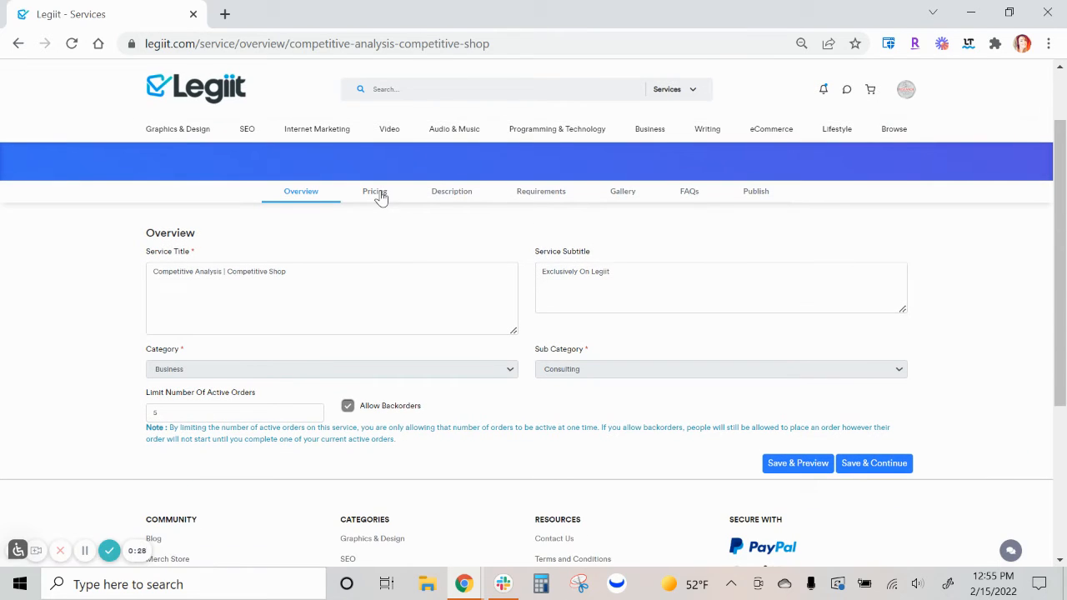
- In the Pricing section, set the basic package's Number of Revisions to 2
click(373, 191)
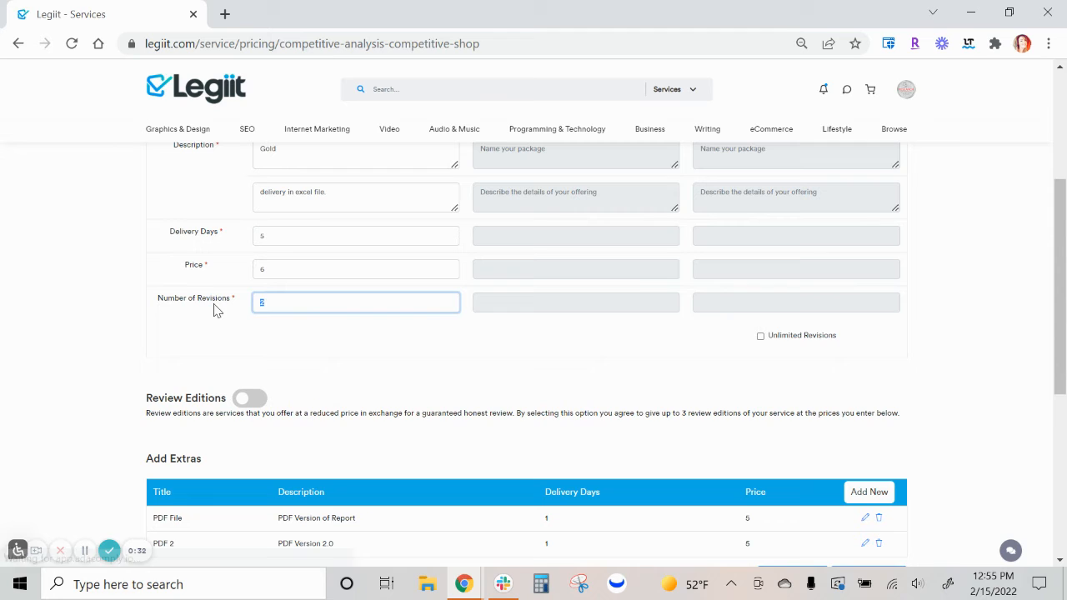
text(4)
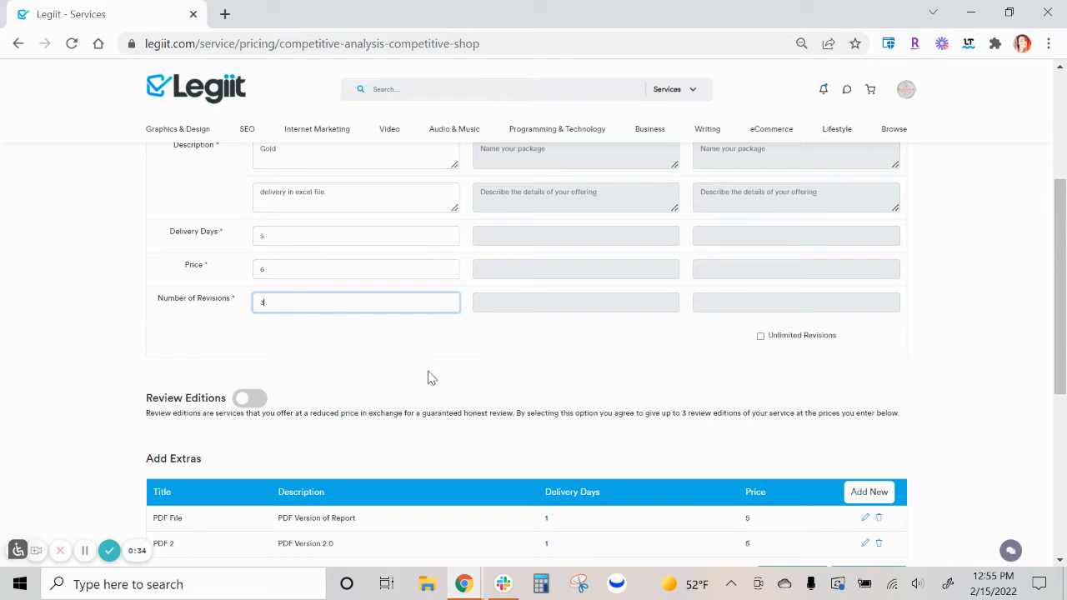
mouse_move(362, 350)
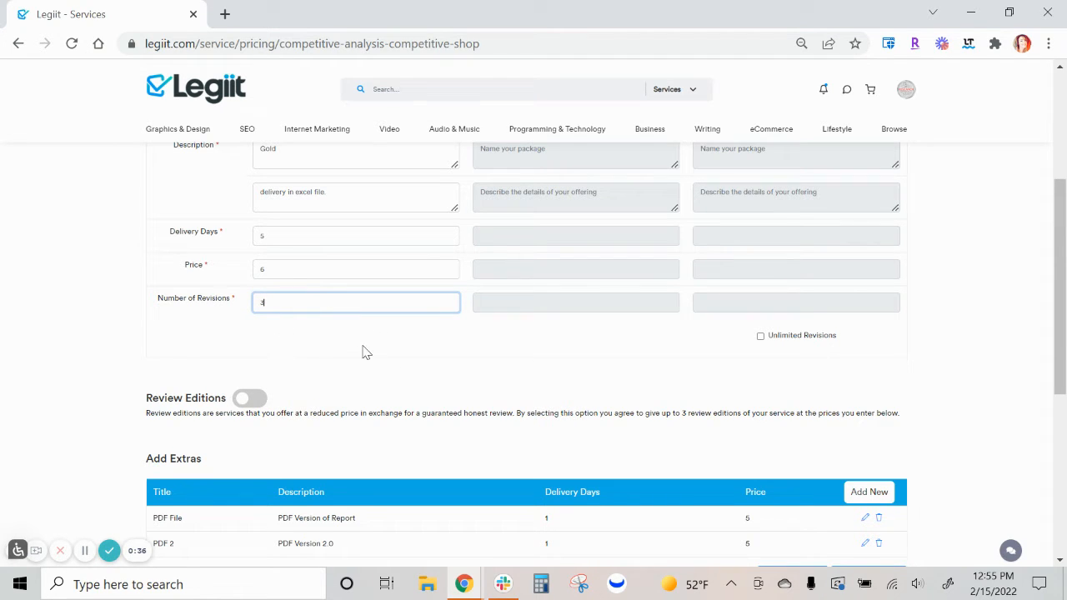
mouse_move(349, 350)
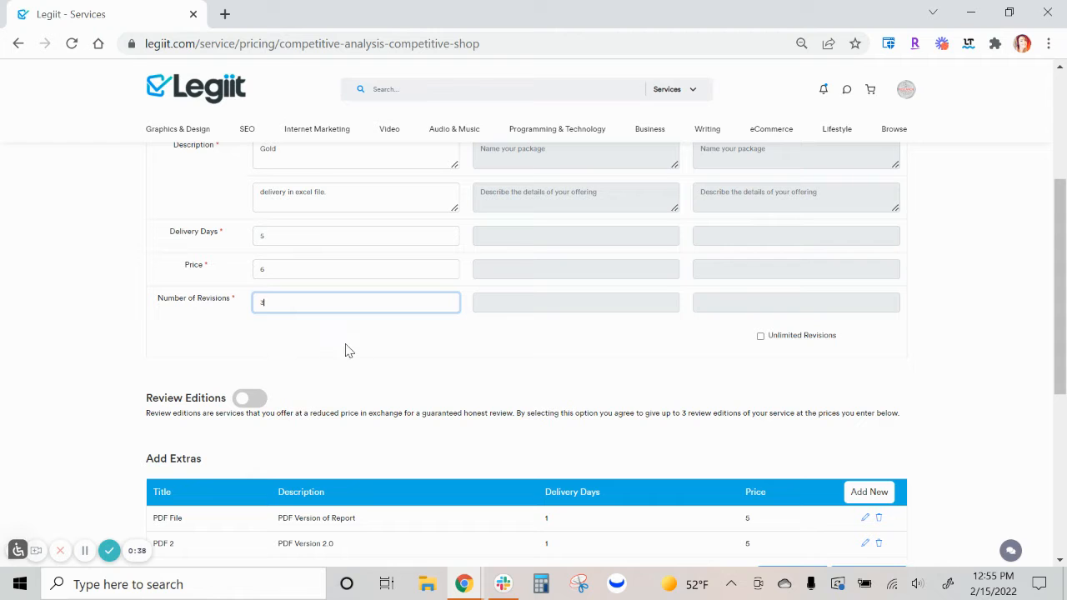
text(3)
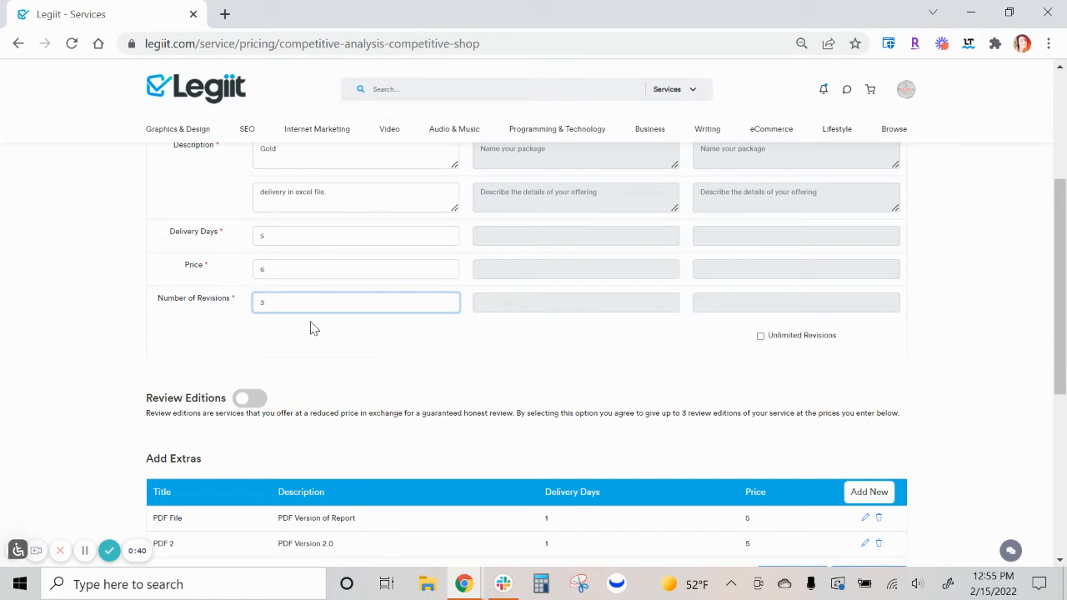
scroll(up, 3)
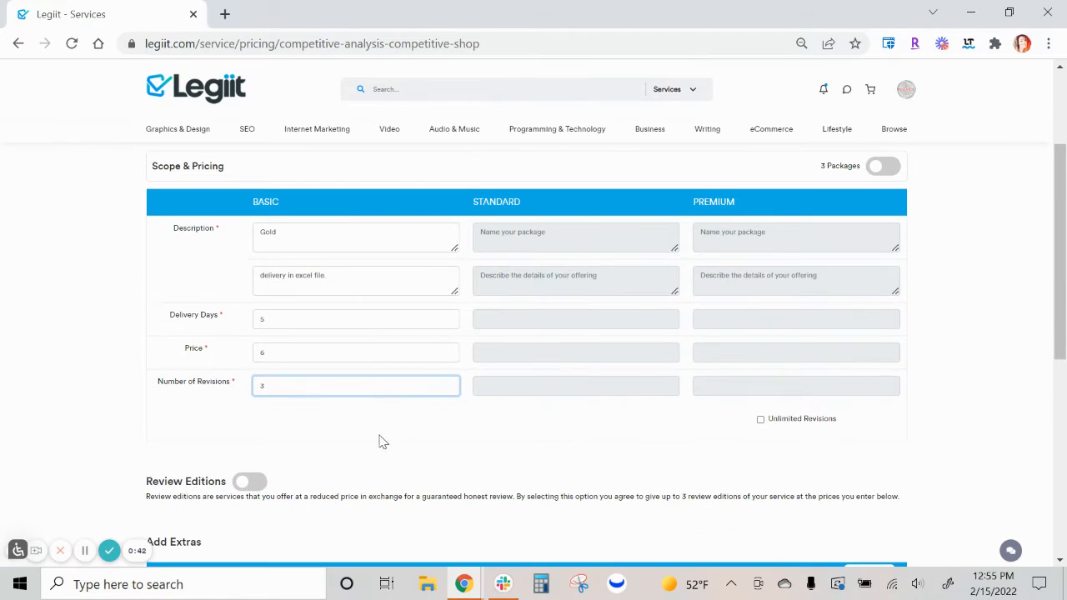
text(4)
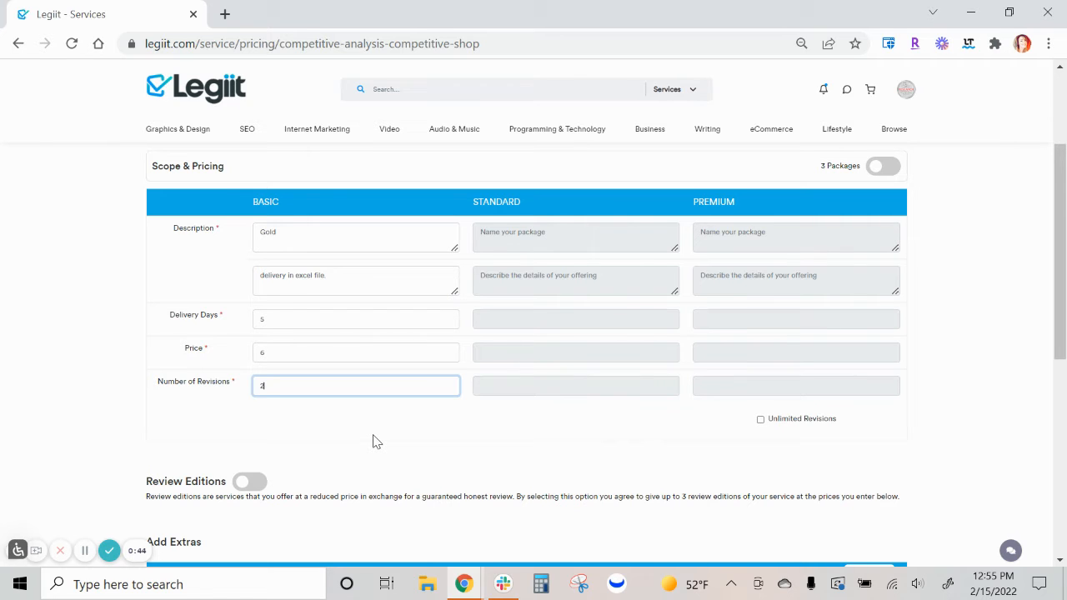
scroll(down, 3)
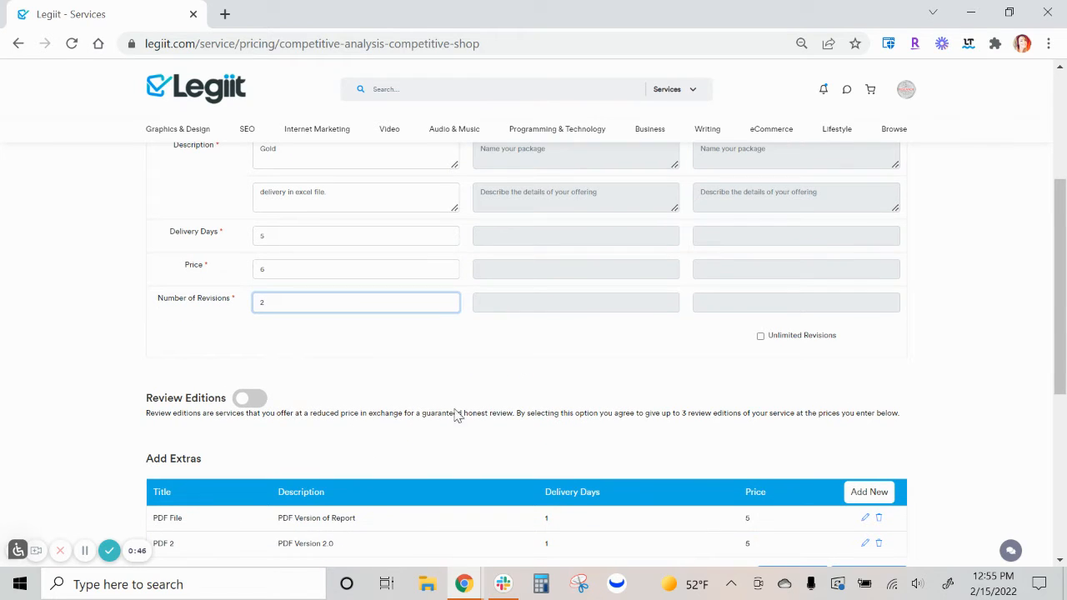
mouse_move(394, 368)
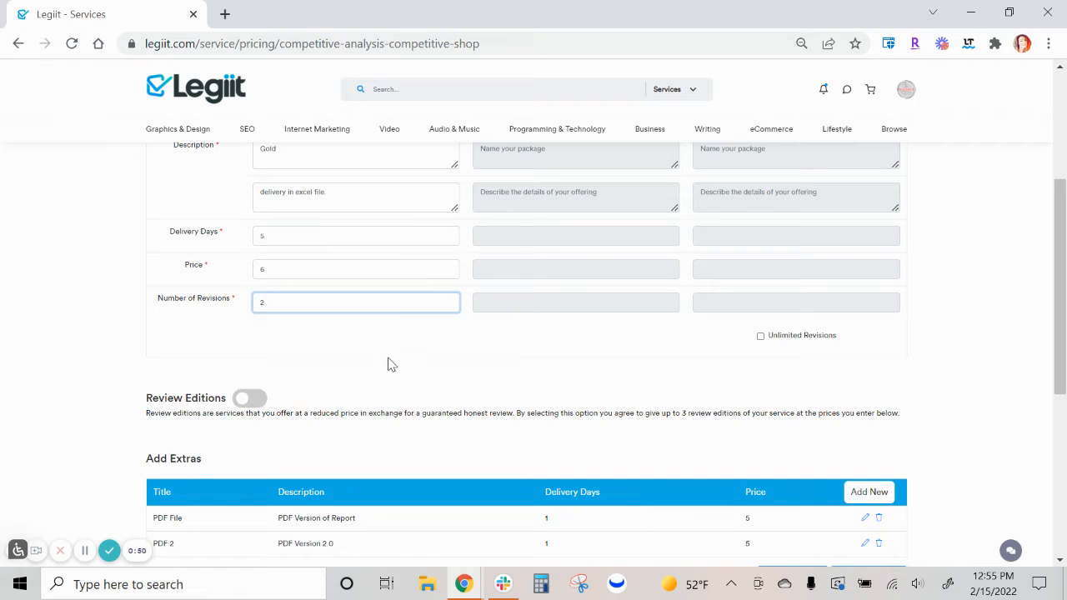
mouse_move(409, 349)
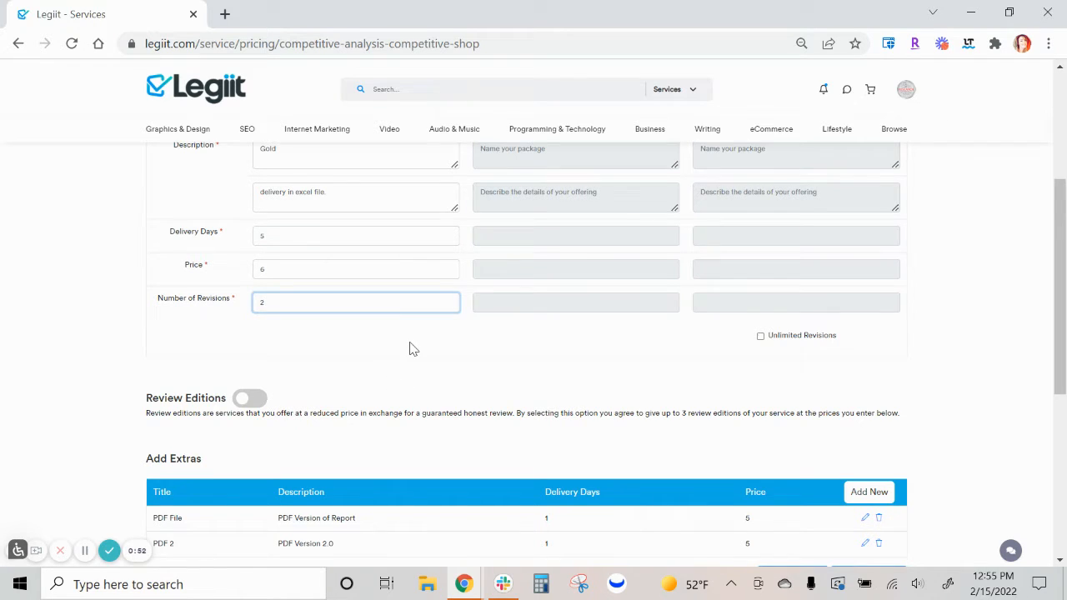
scroll(down, 3)
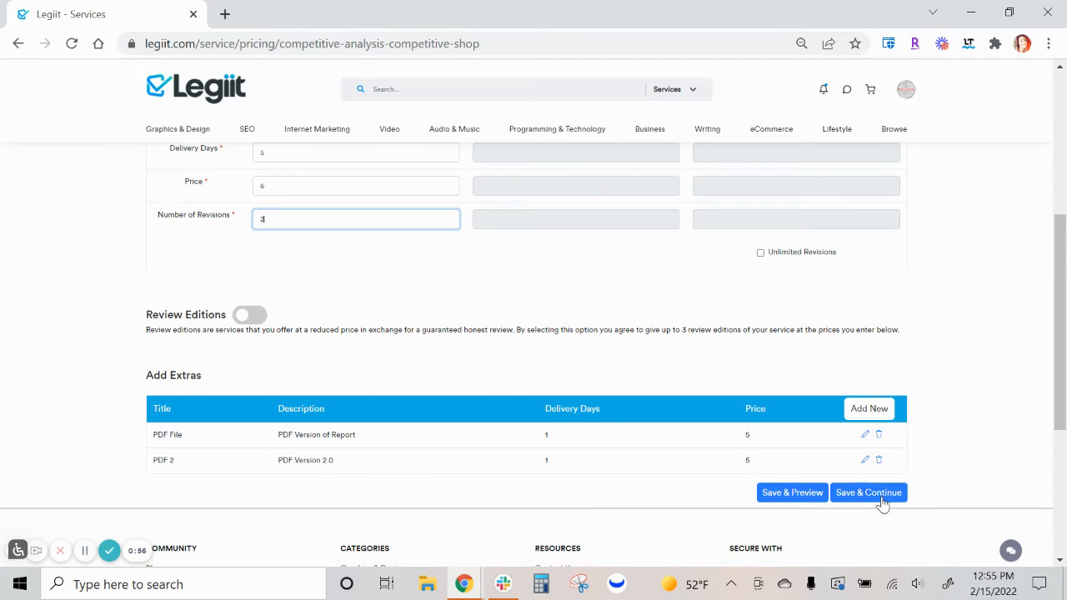
mouse_move(890, 367)
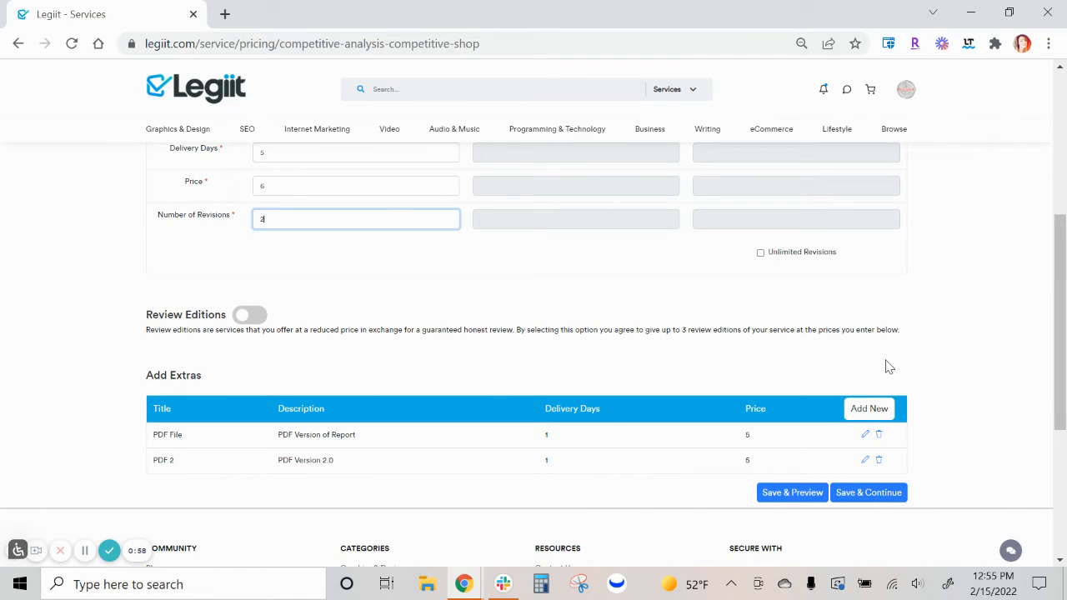
- Save the pricing change and publish the updated service, returning to the services list
click(868, 492)
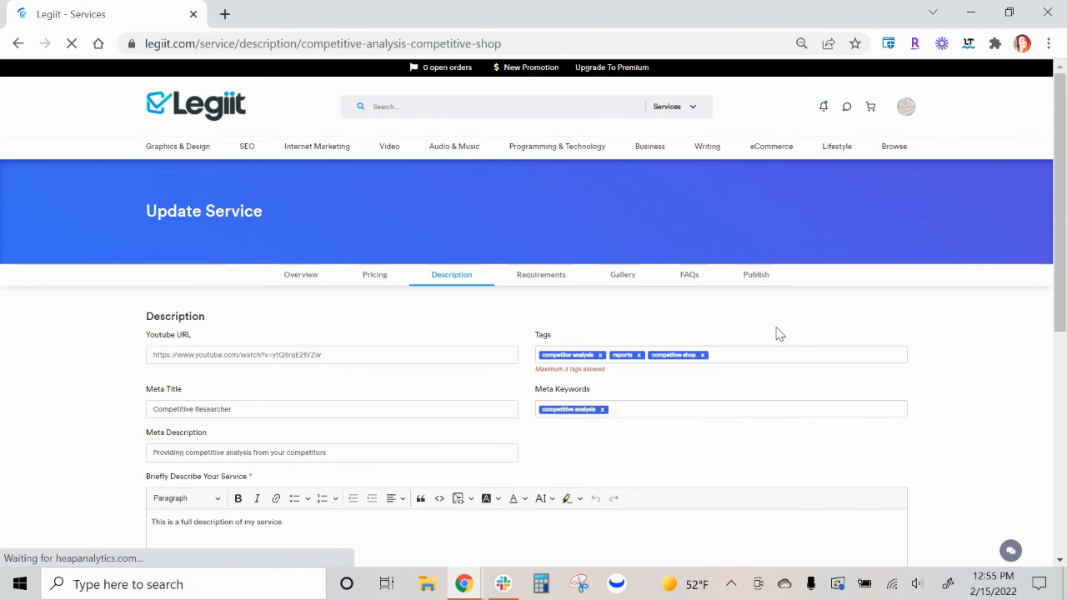
click(756, 274)
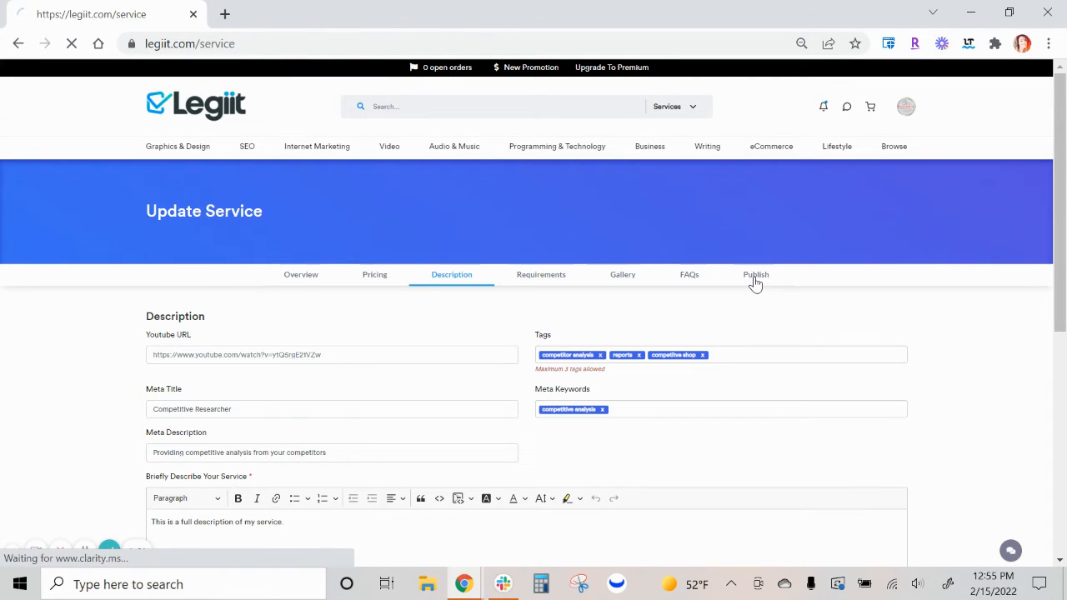
click(755, 274)
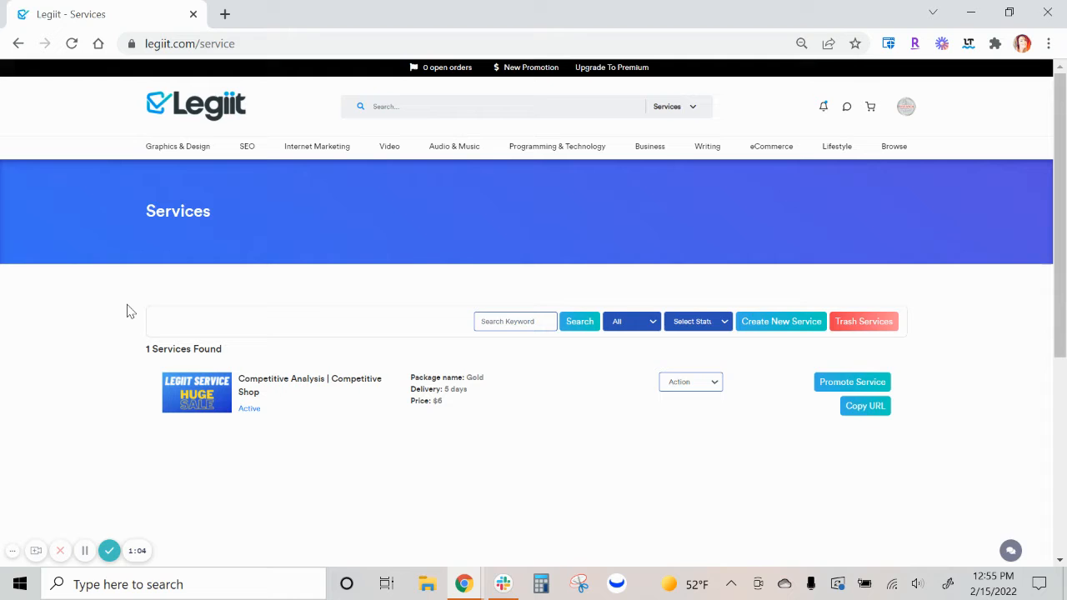
mouse_move(932, 132)
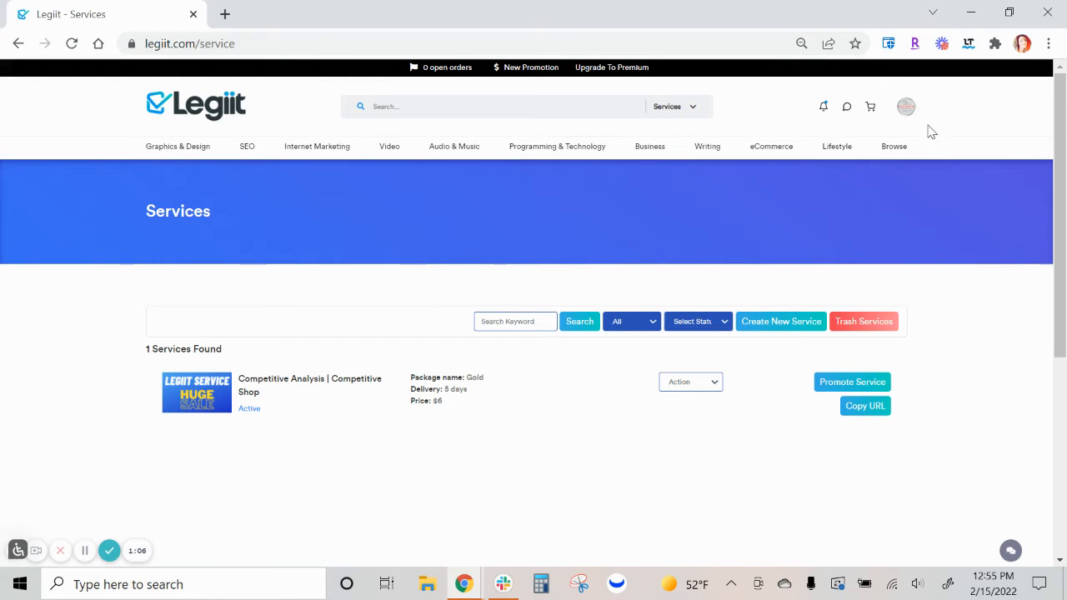
mouse_move(236, 400)
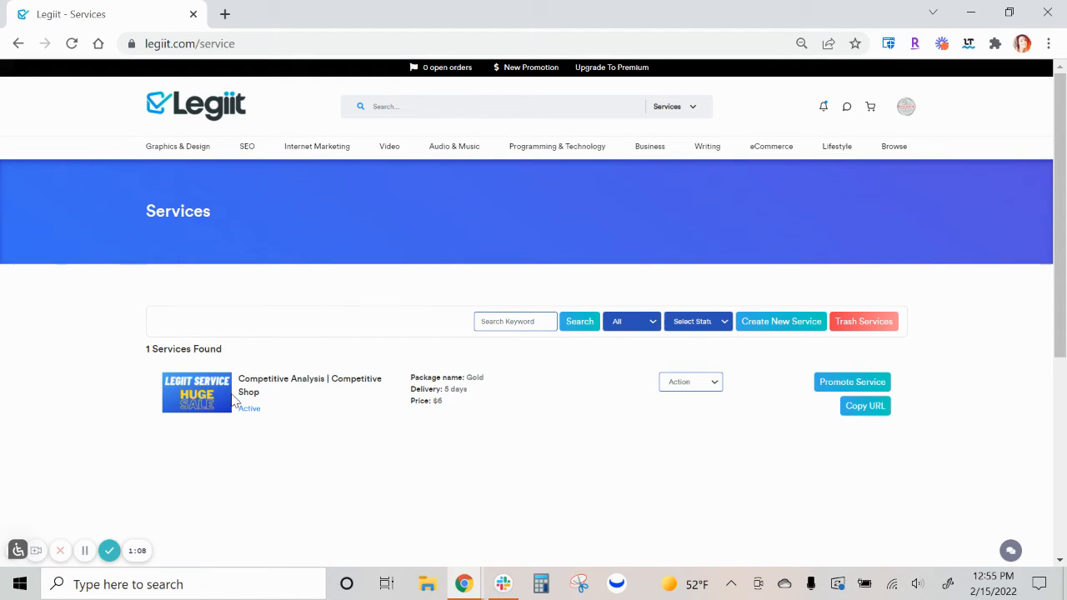
mouse_move(975, 236)
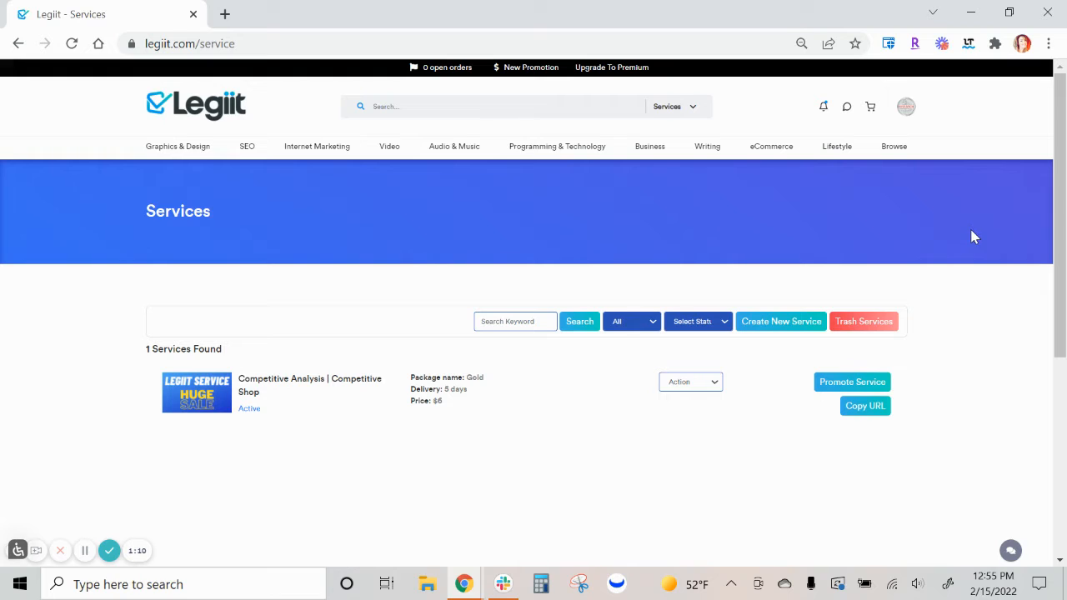
mouse_move(1038, 296)
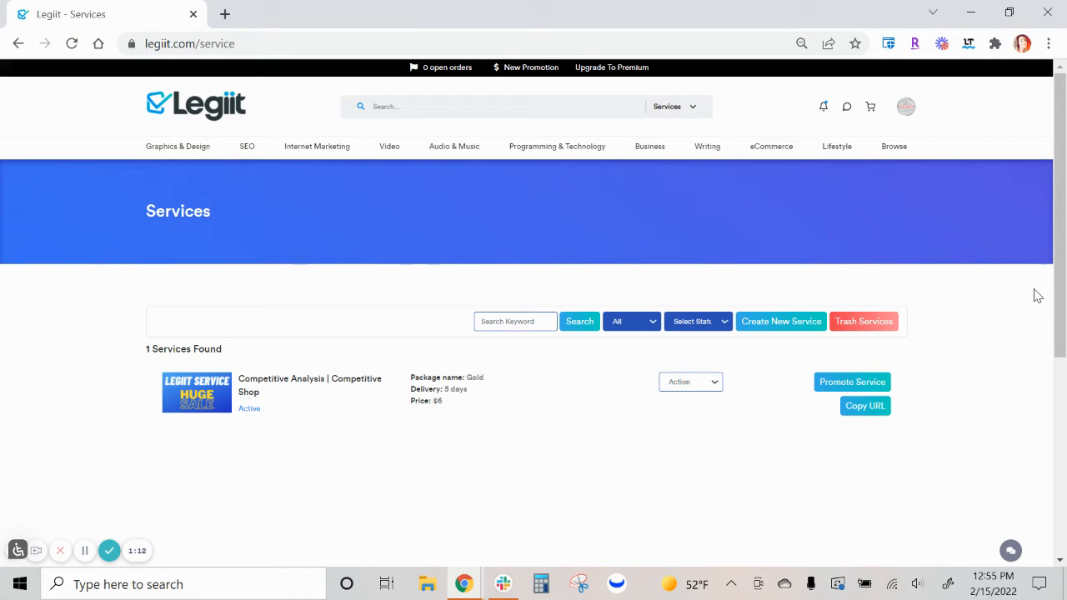
mouse_move(1033, 245)
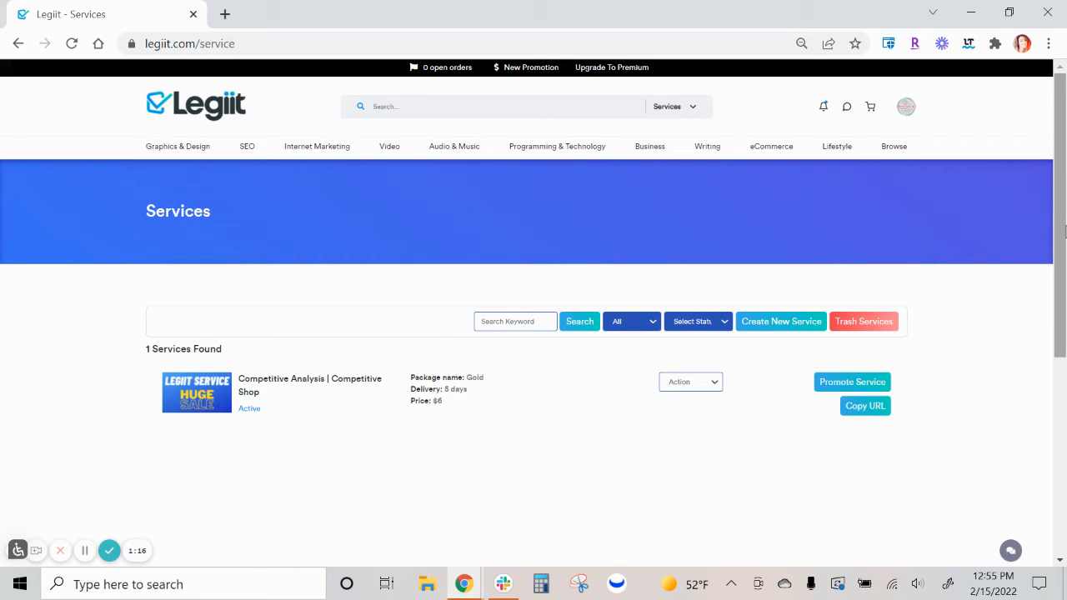
mouse_move(378, 274)
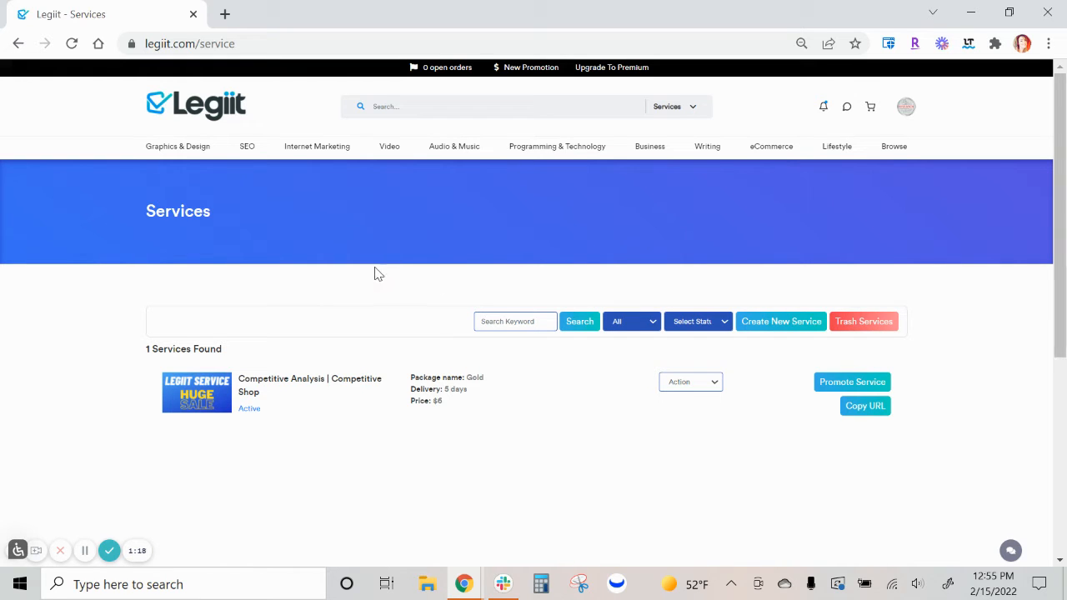
mouse_move(375, 297)
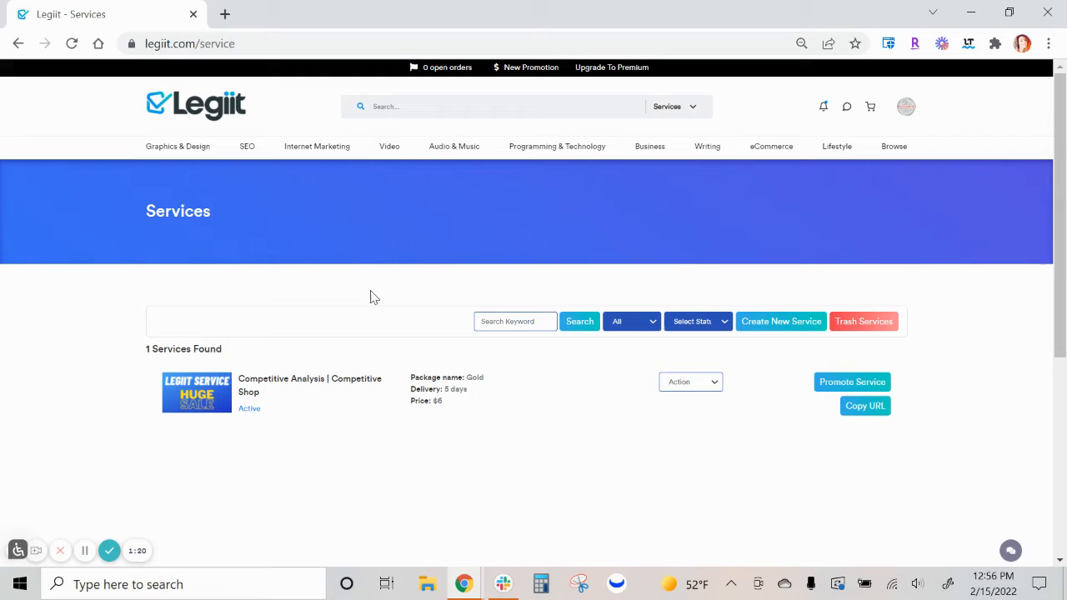
mouse_move(65, 313)
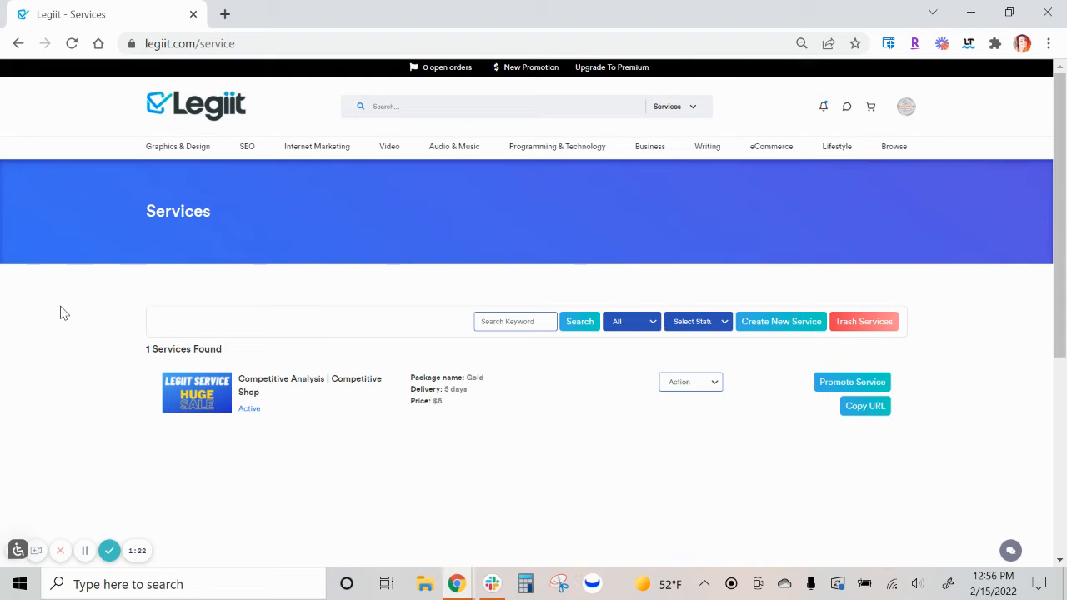
mouse_move(121, 287)
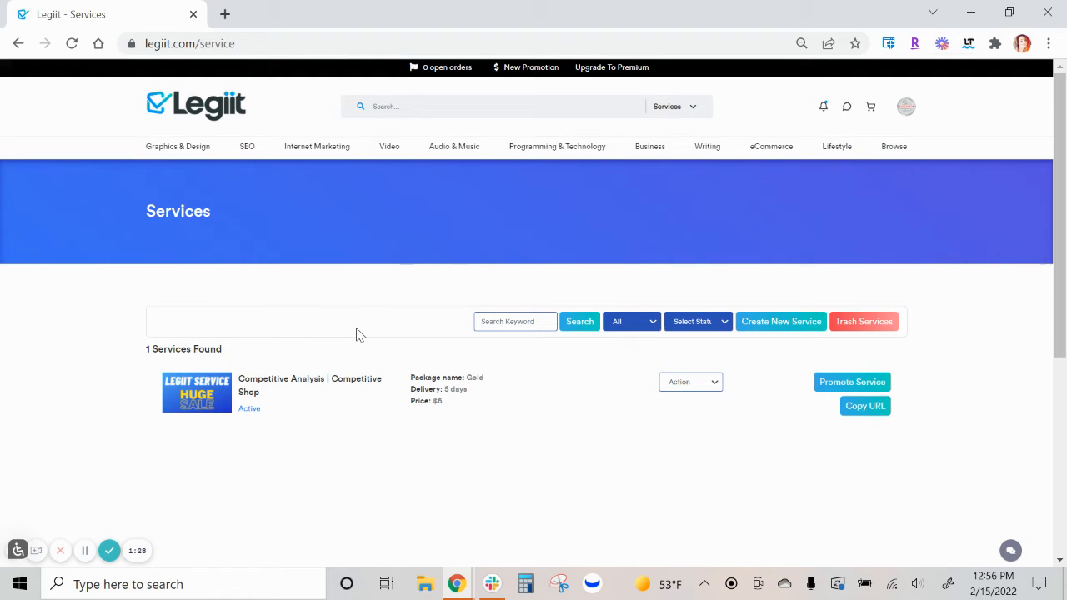
mouse_move(573, 238)
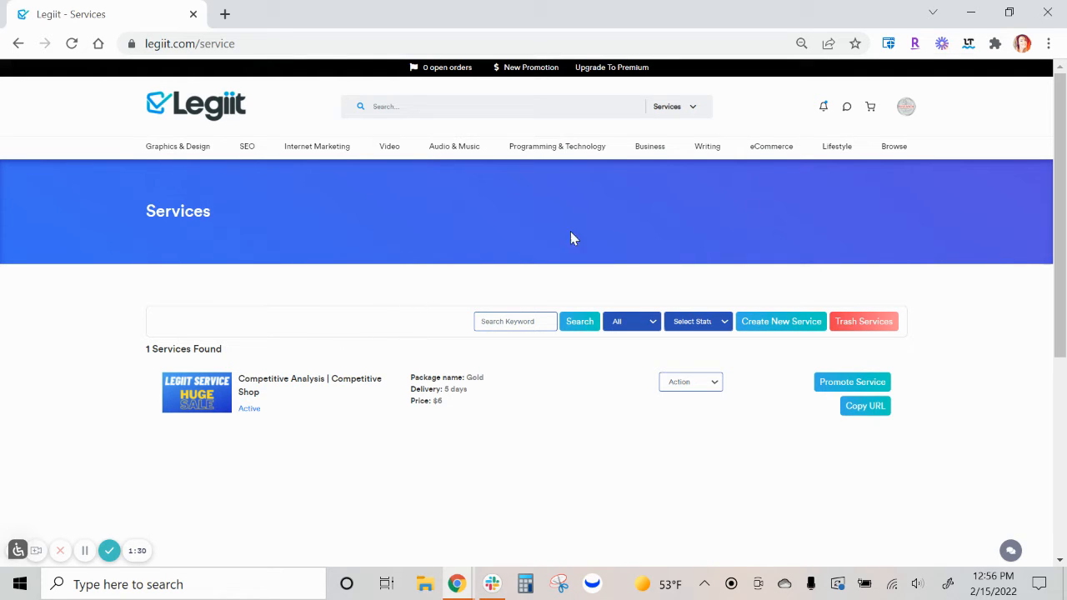
- From the account menu choose Selling > Orders to reach the Manage Sales page
click(906, 107)
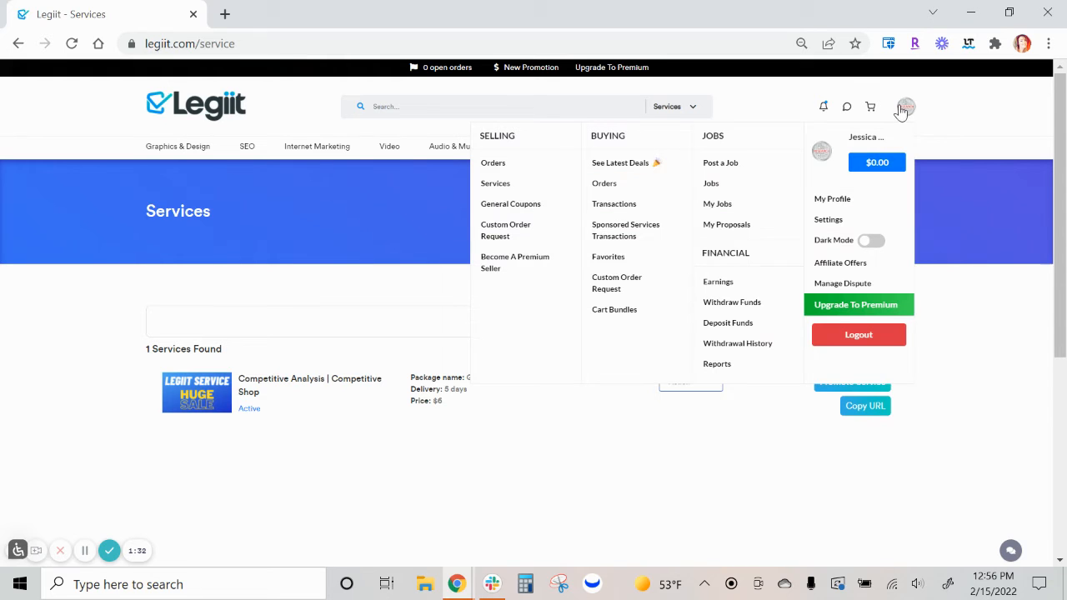
mouse_move(629, 150)
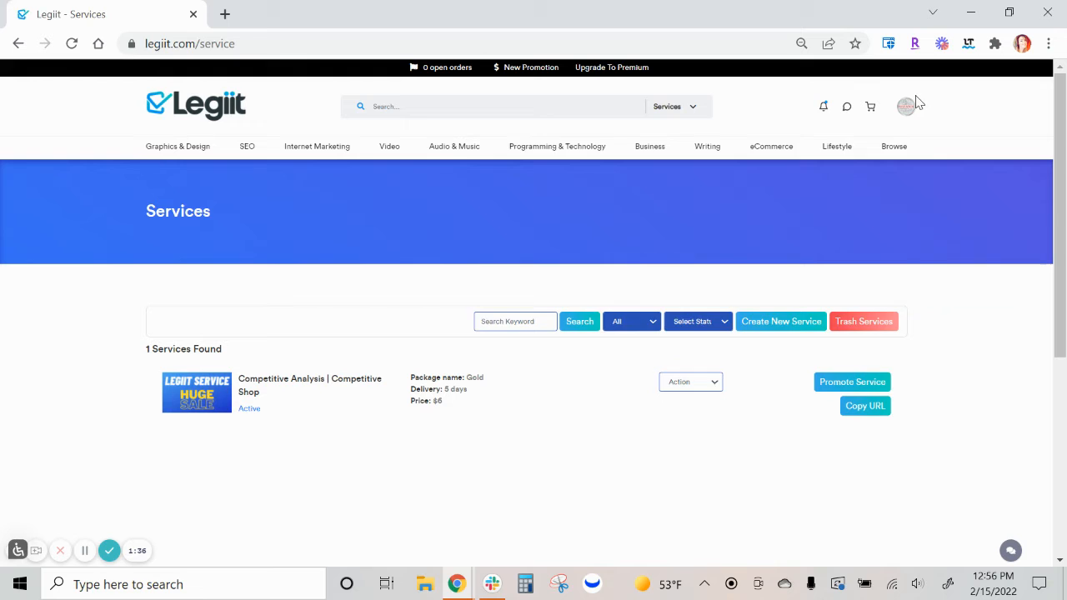
click(906, 105)
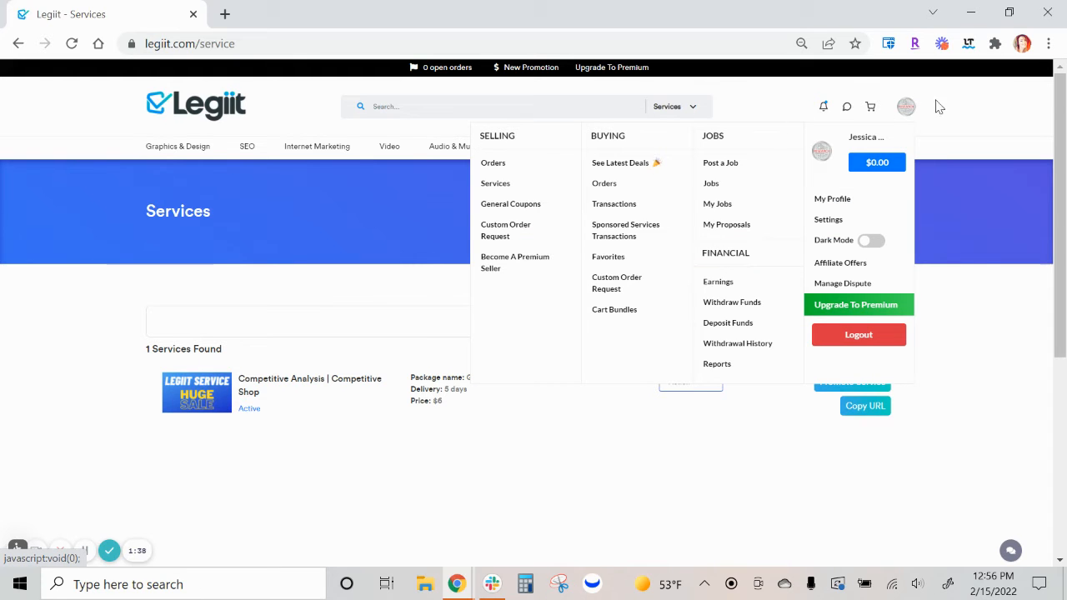
click(493, 162)
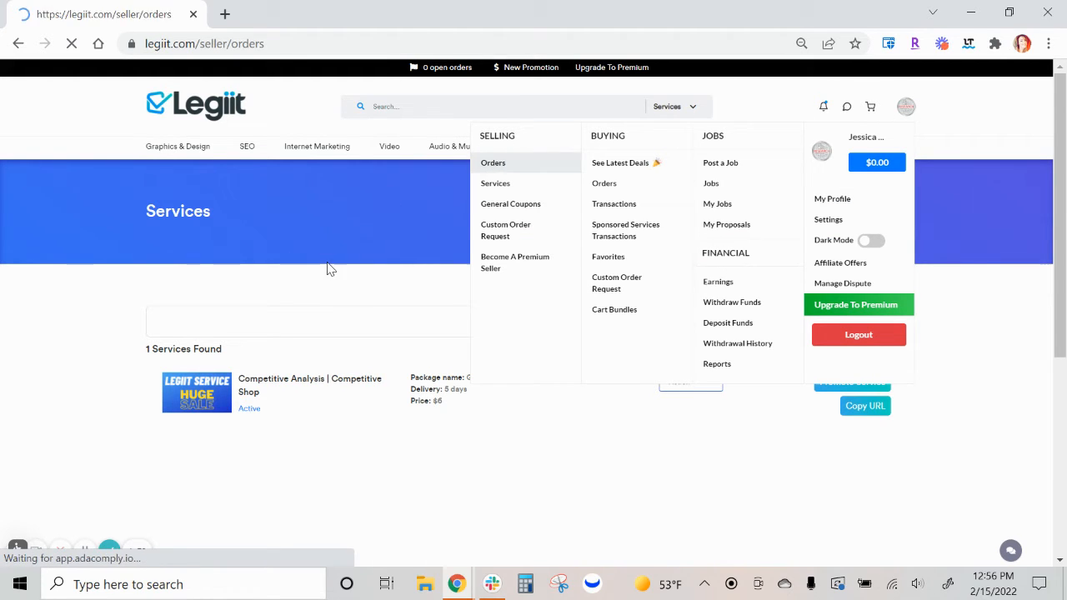
click(493, 162)
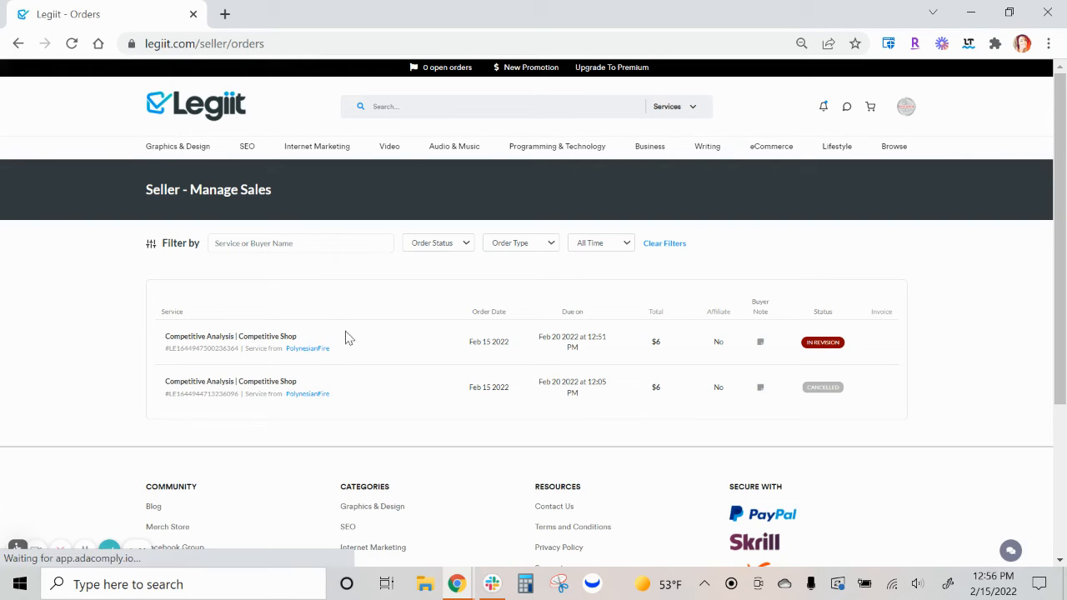
mouse_move(350, 323)
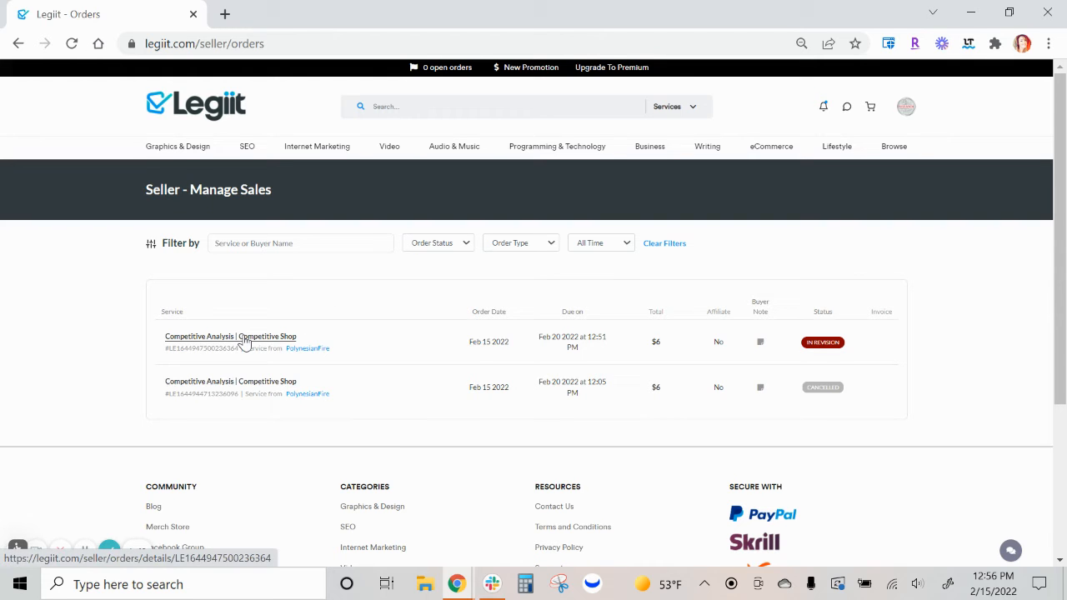
- Deliver the in-revision Competitive Analysis order with the note 'revision delivered'
click(230, 336)
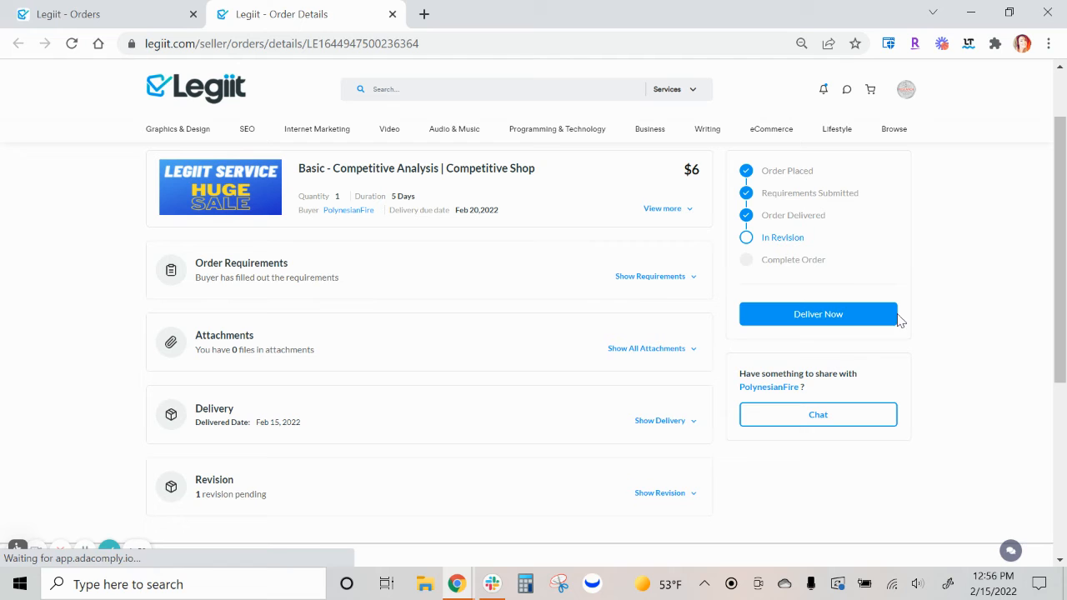
click(818, 314)
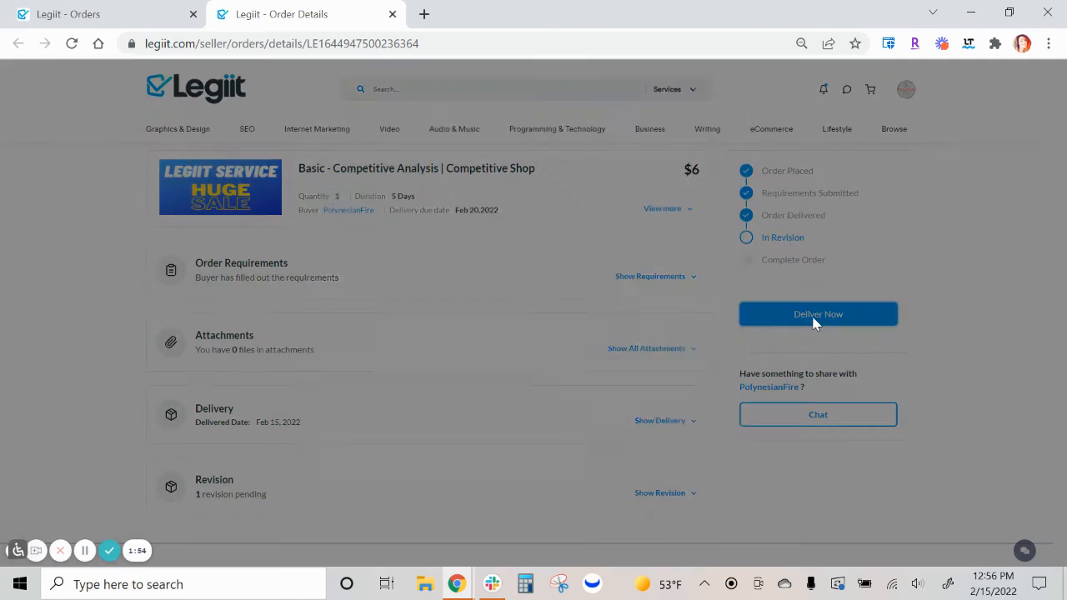
click(818, 314)
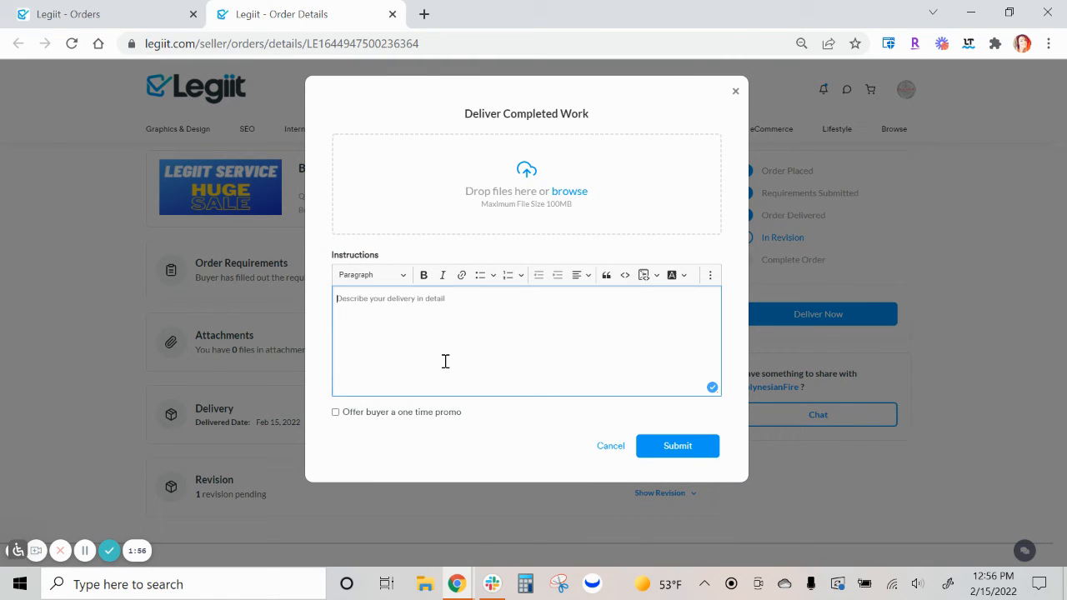
text(revision delivered)
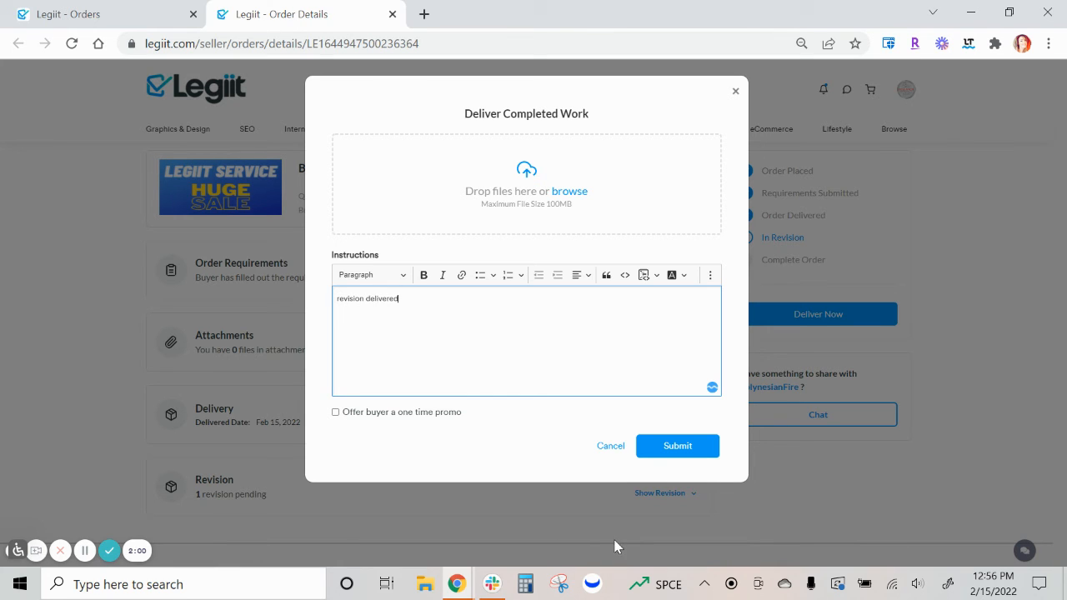
click(677, 445)
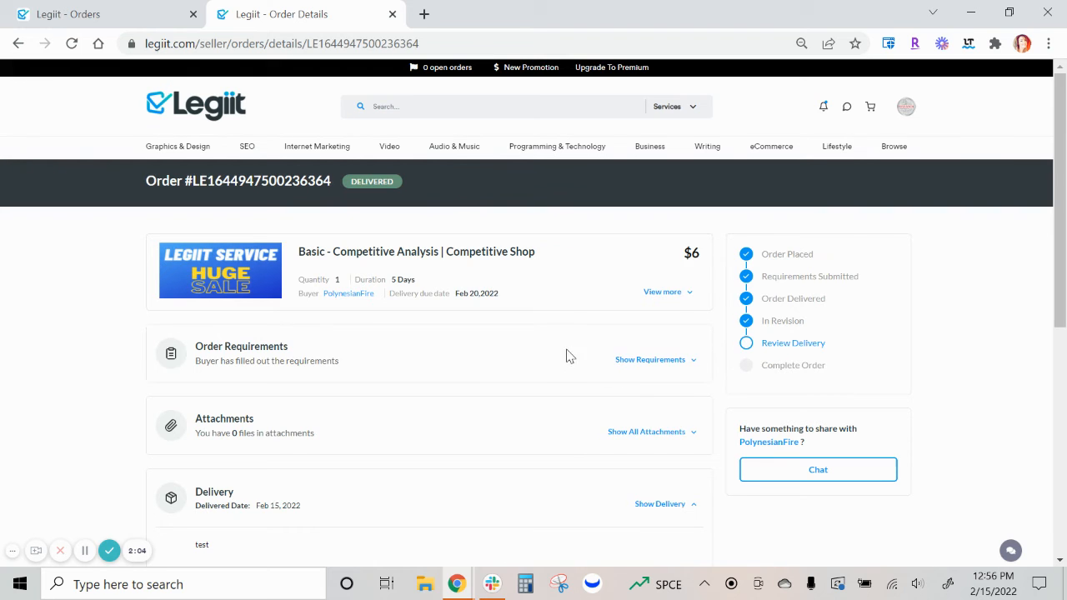
scroll(down, 3)
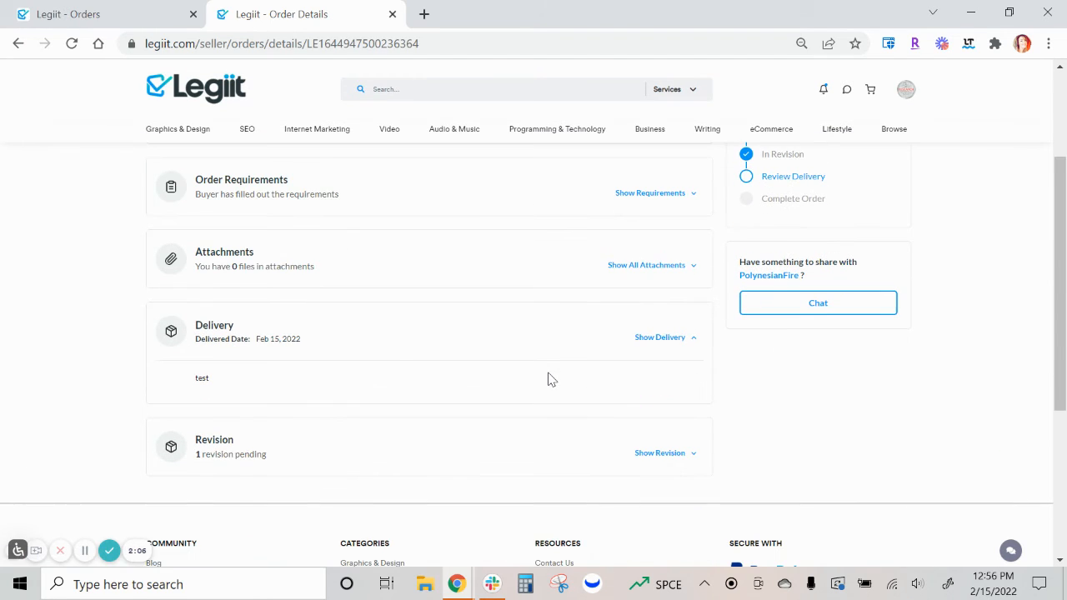
mouse_move(529, 361)
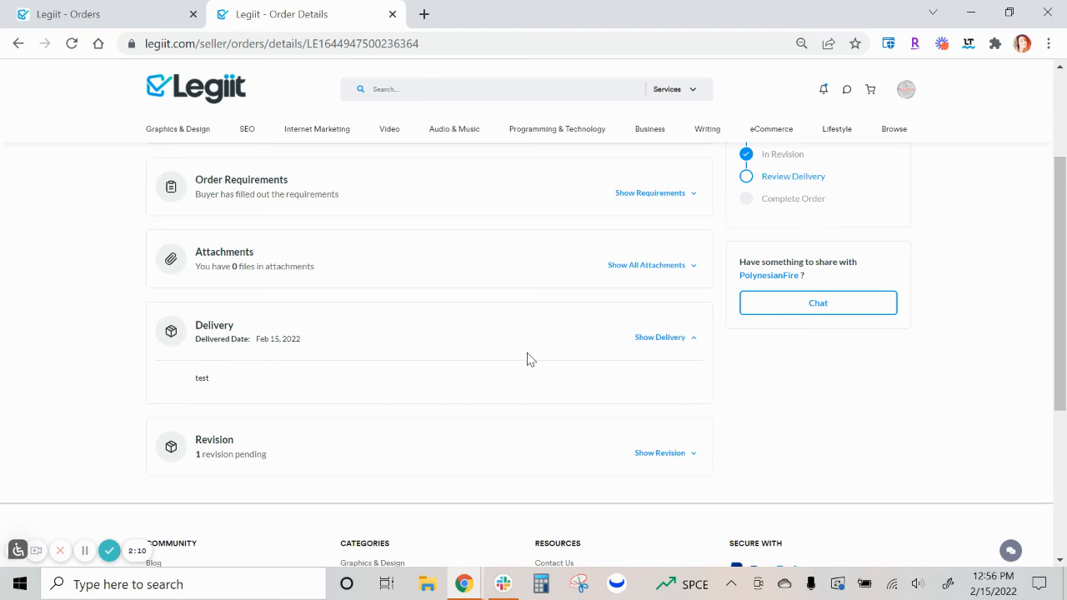
scroll(up, 3)
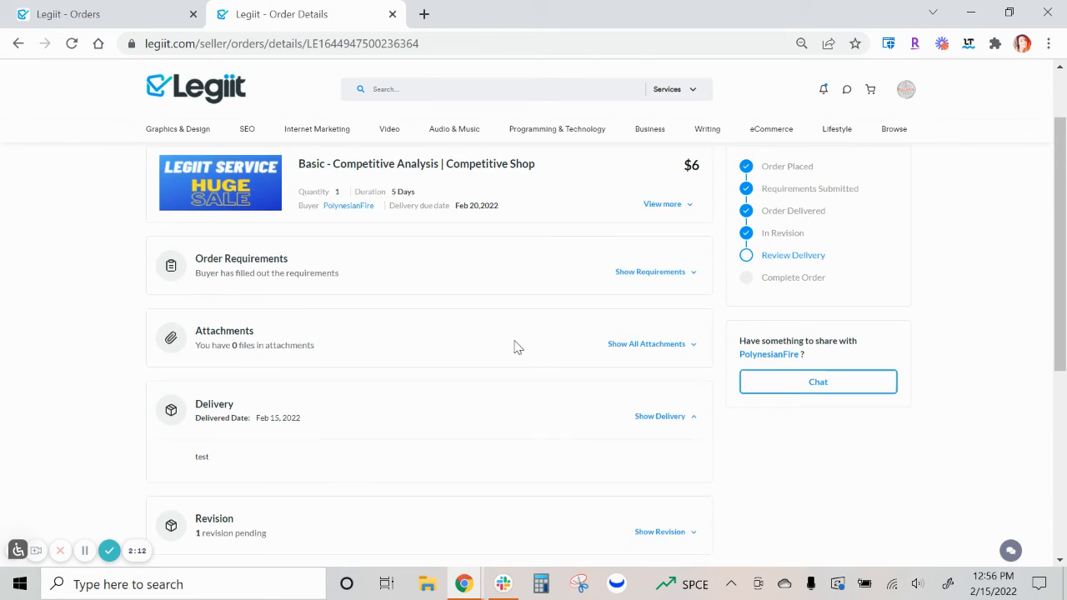
scroll(up, 3)
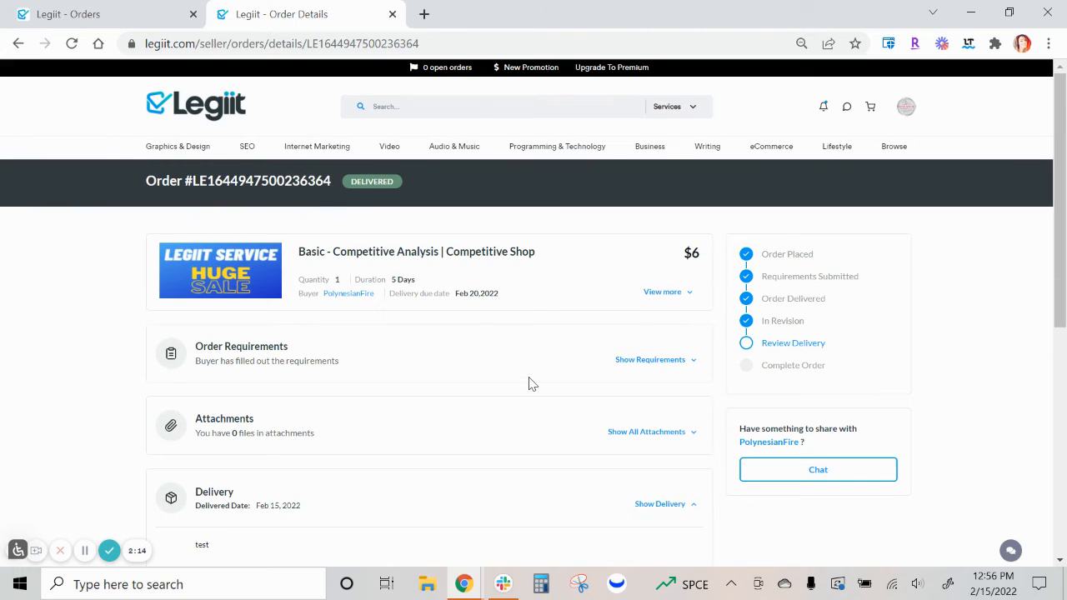
scroll(down, 3)
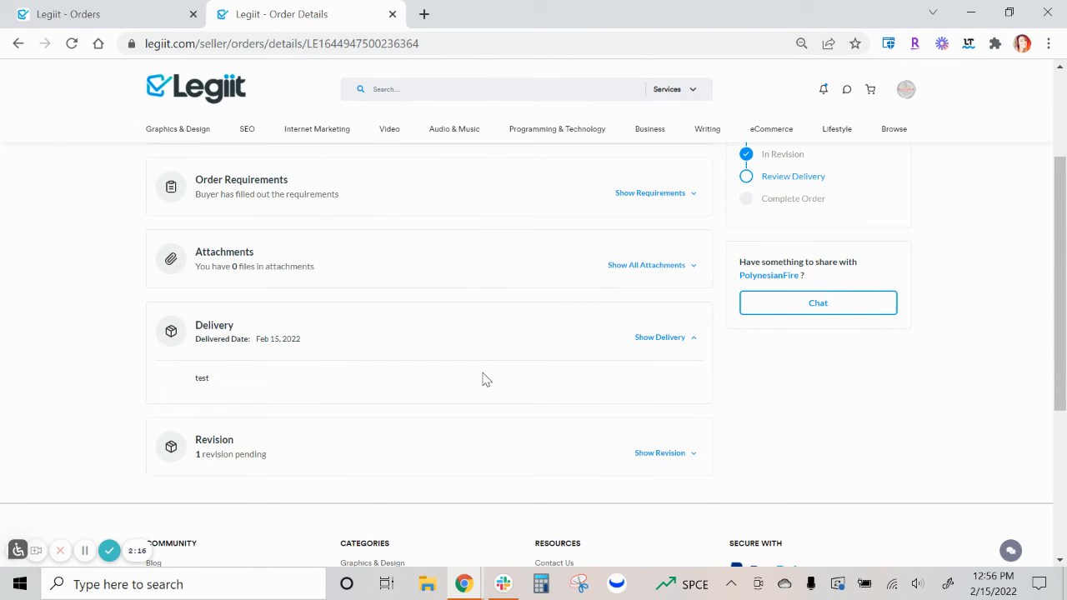
mouse_move(511, 351)
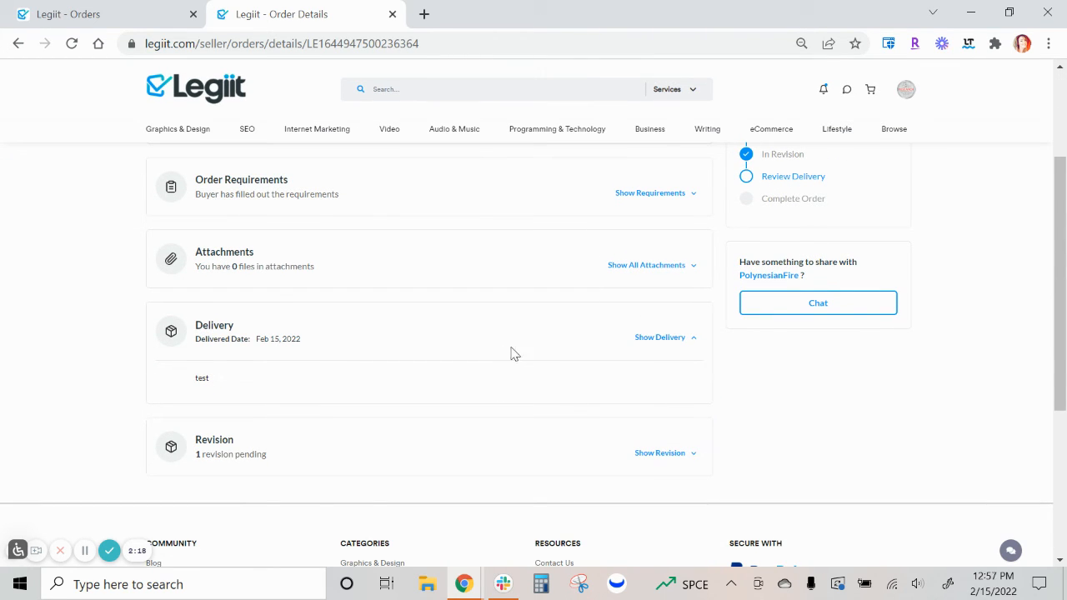
scroll(up, 3)
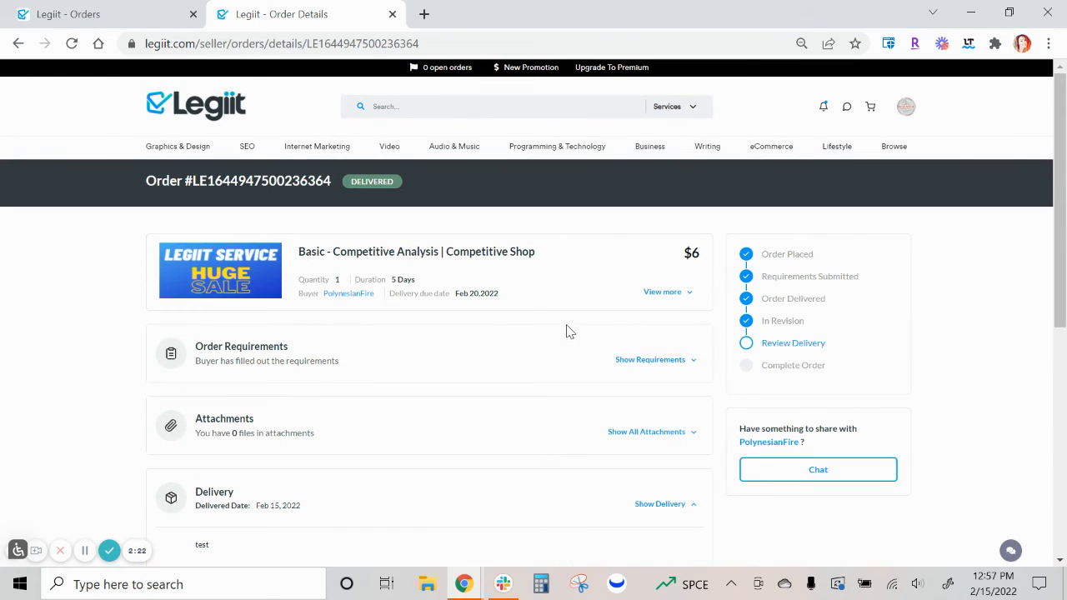
mouse_move(557, 339)
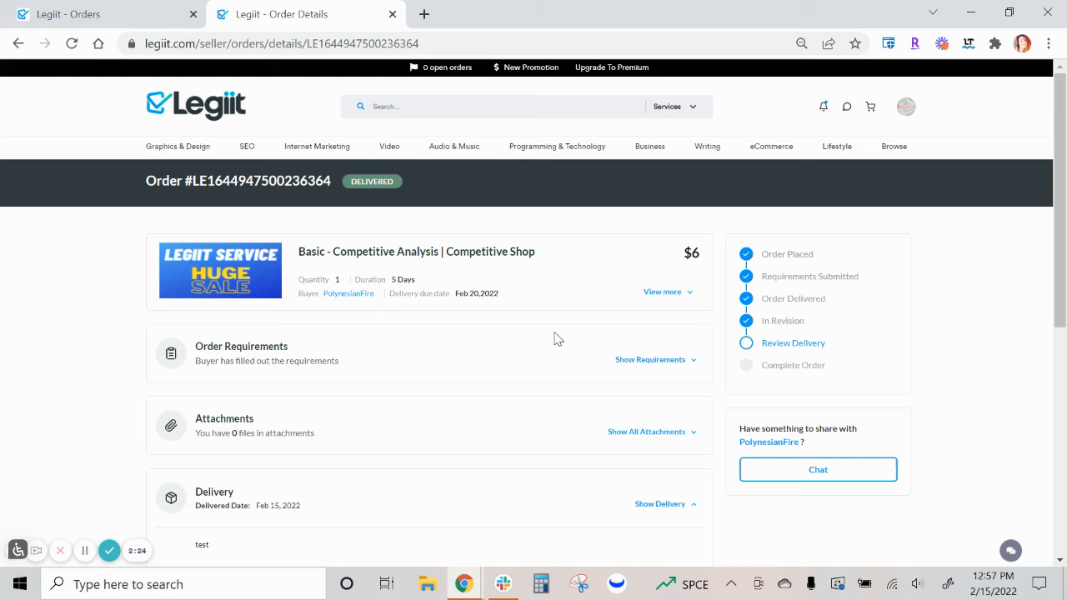
scroll(down, 3)
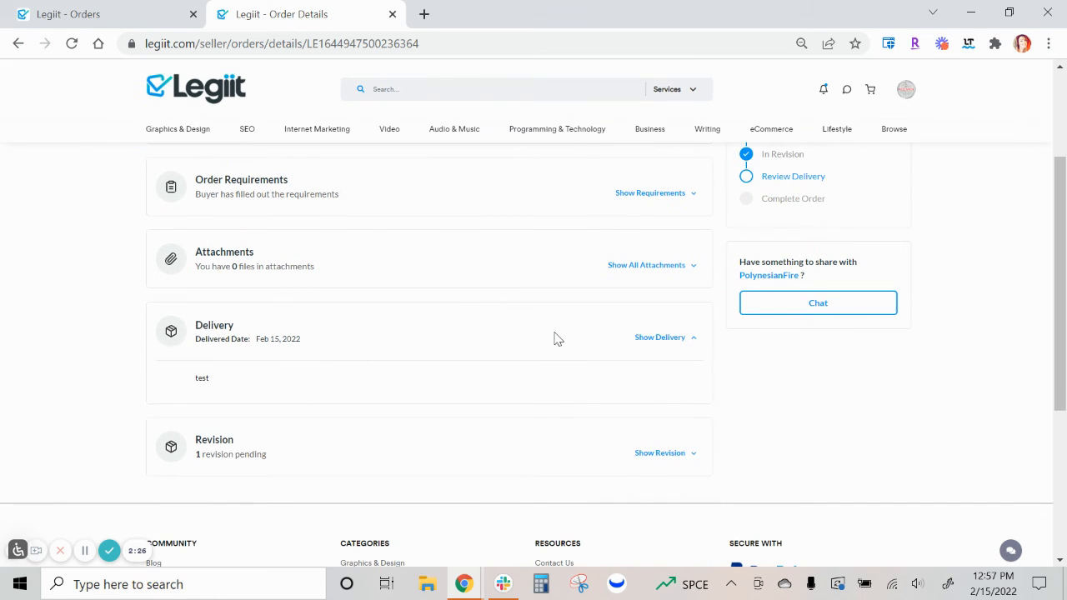
scroll(down, 3)
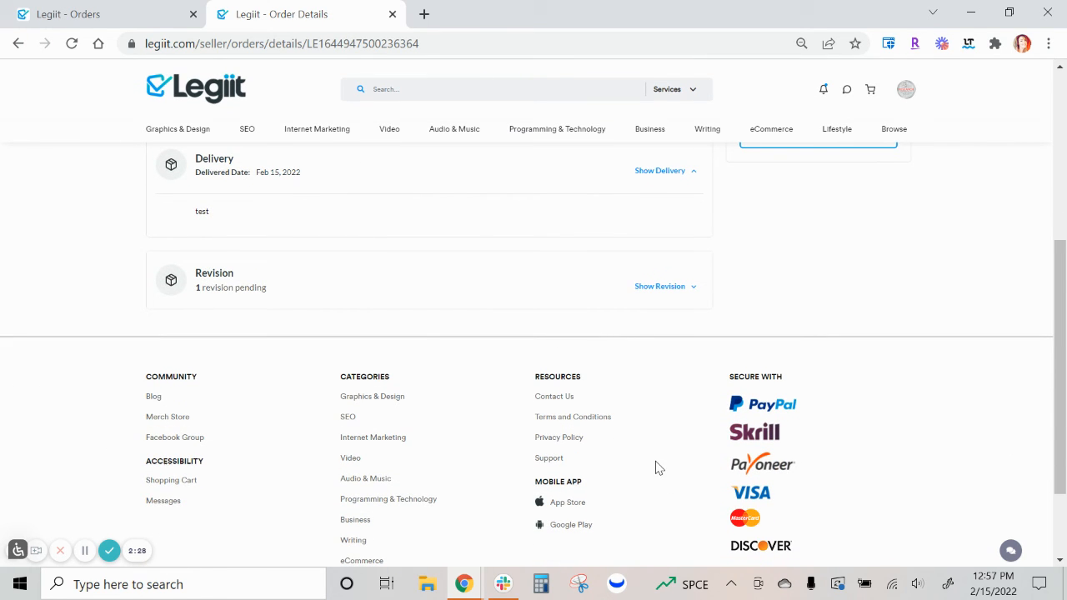
mouse_move(554, 396)
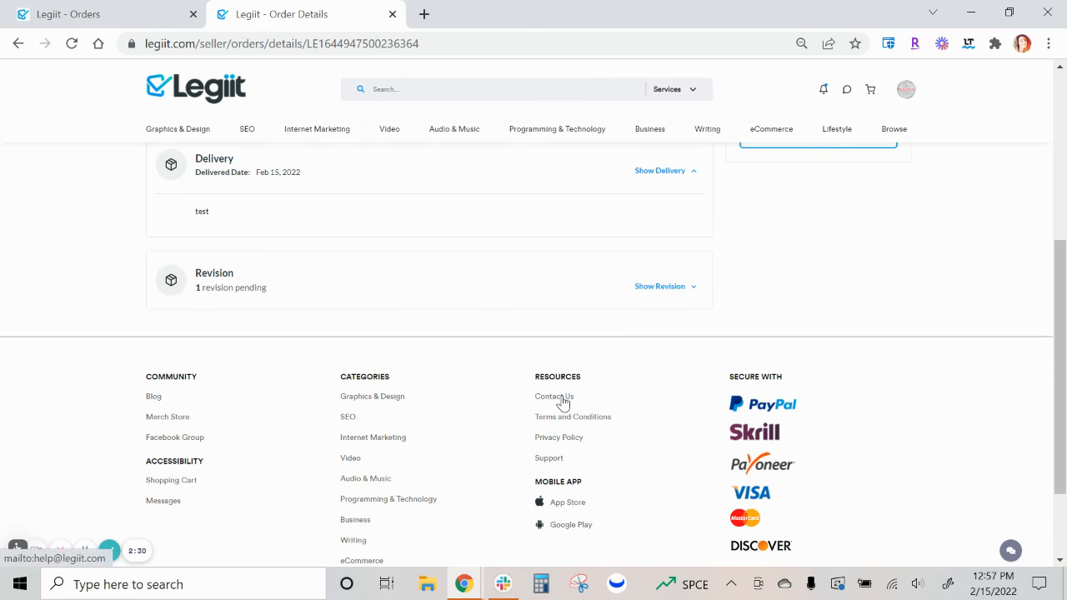
click(553, 396)
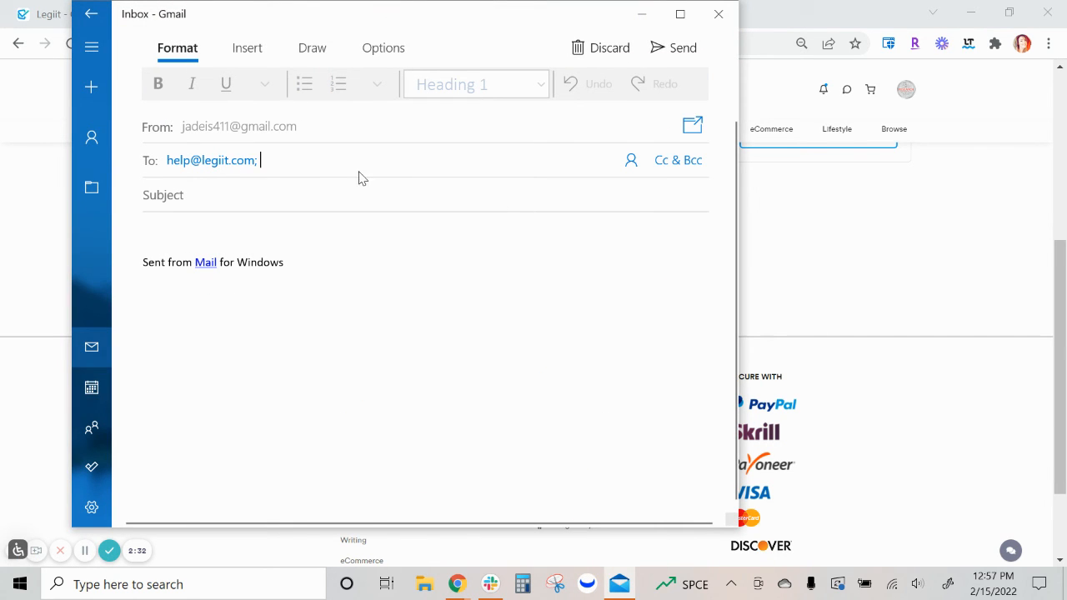
mouse_move(268, 165)
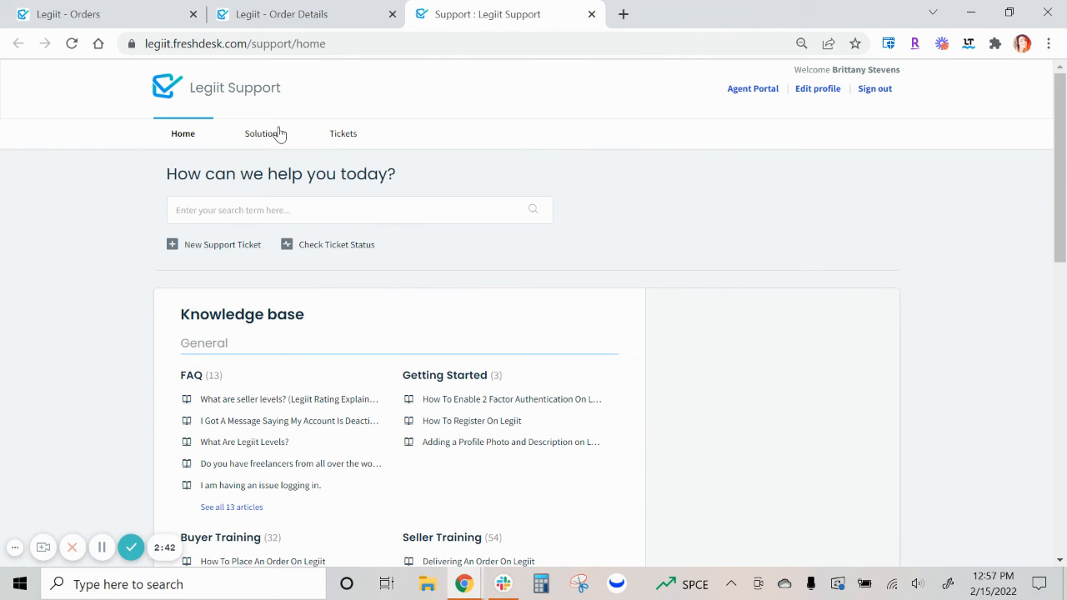
click(222, 245)
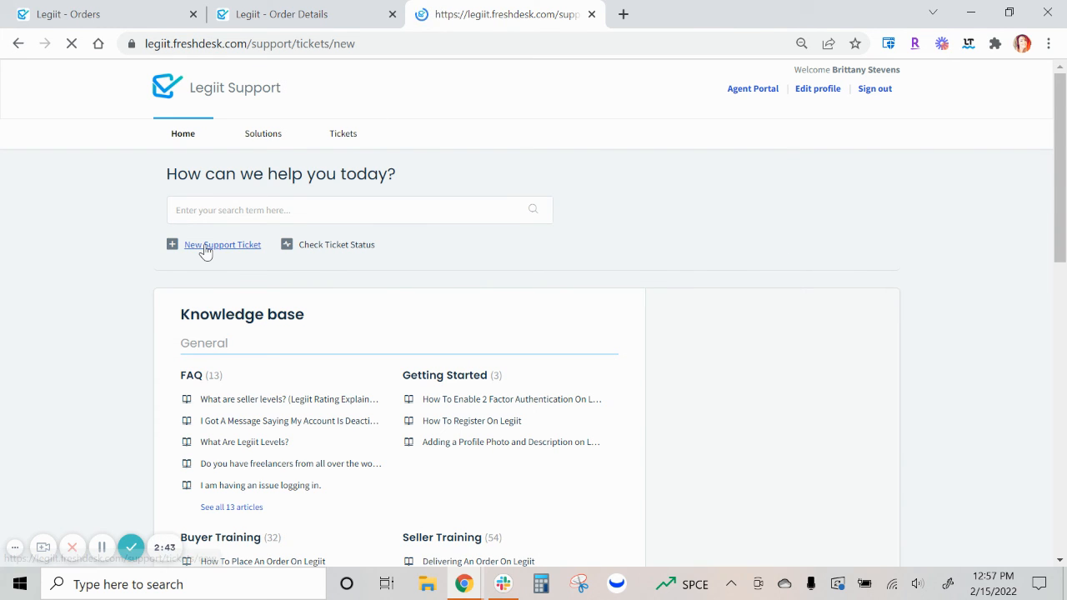
click(222, 244)
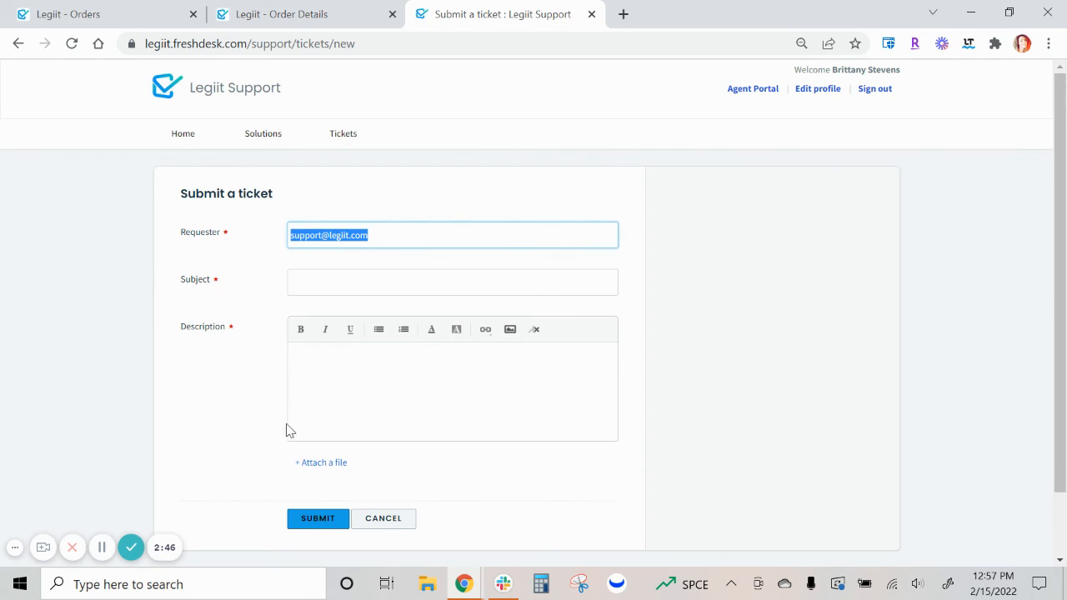
click(591, 14)
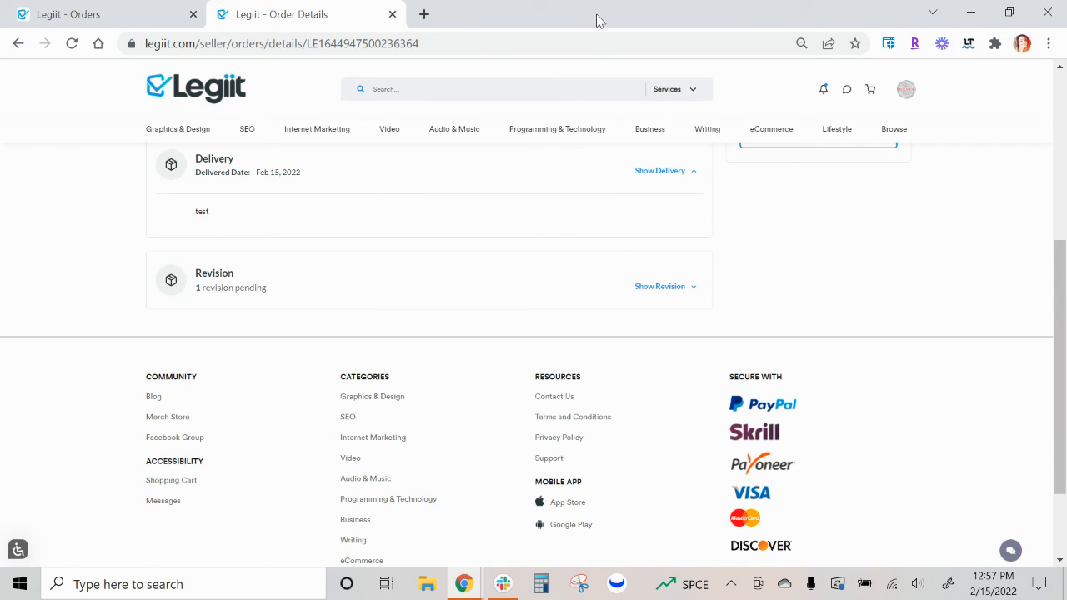
scroll(up, 3)
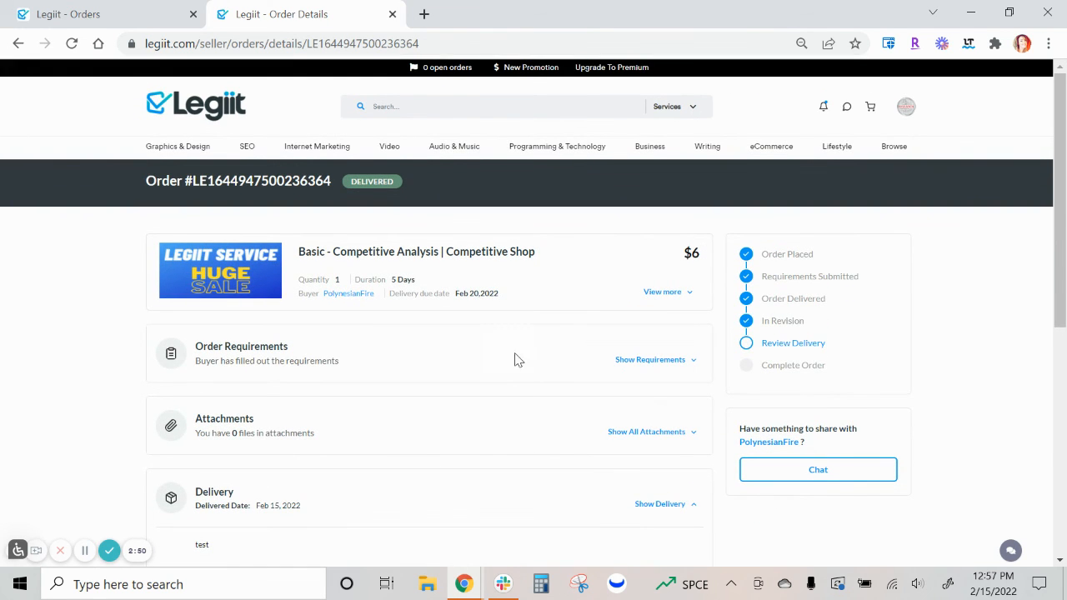
mouse_move(557, 329)
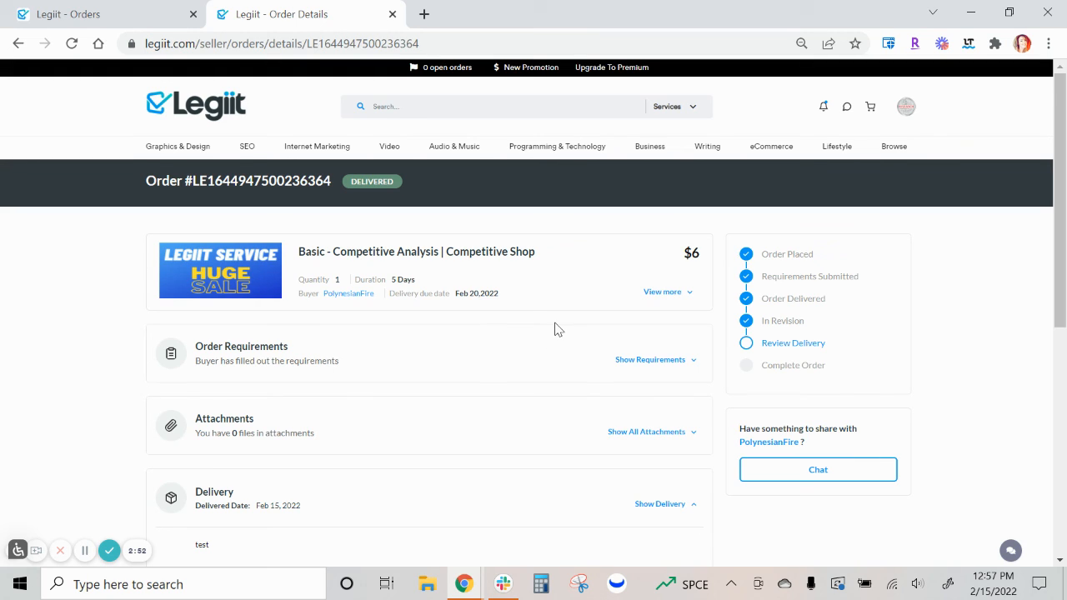